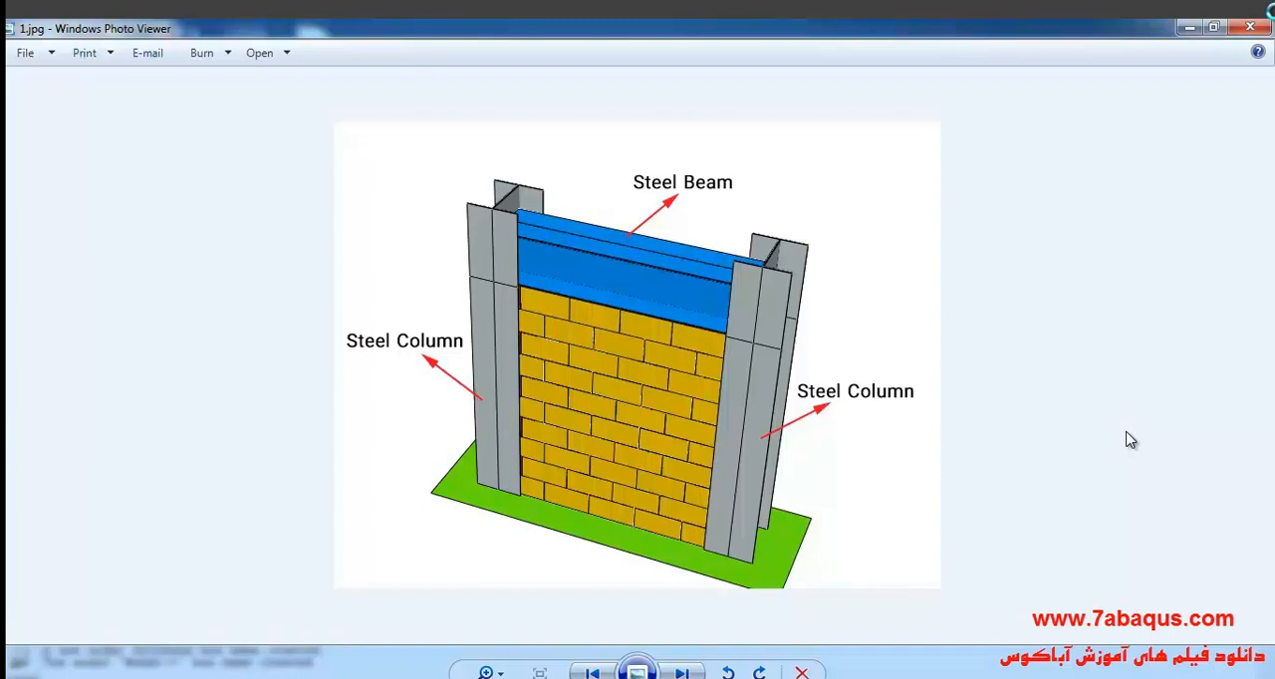
mouse_move(701, 666)
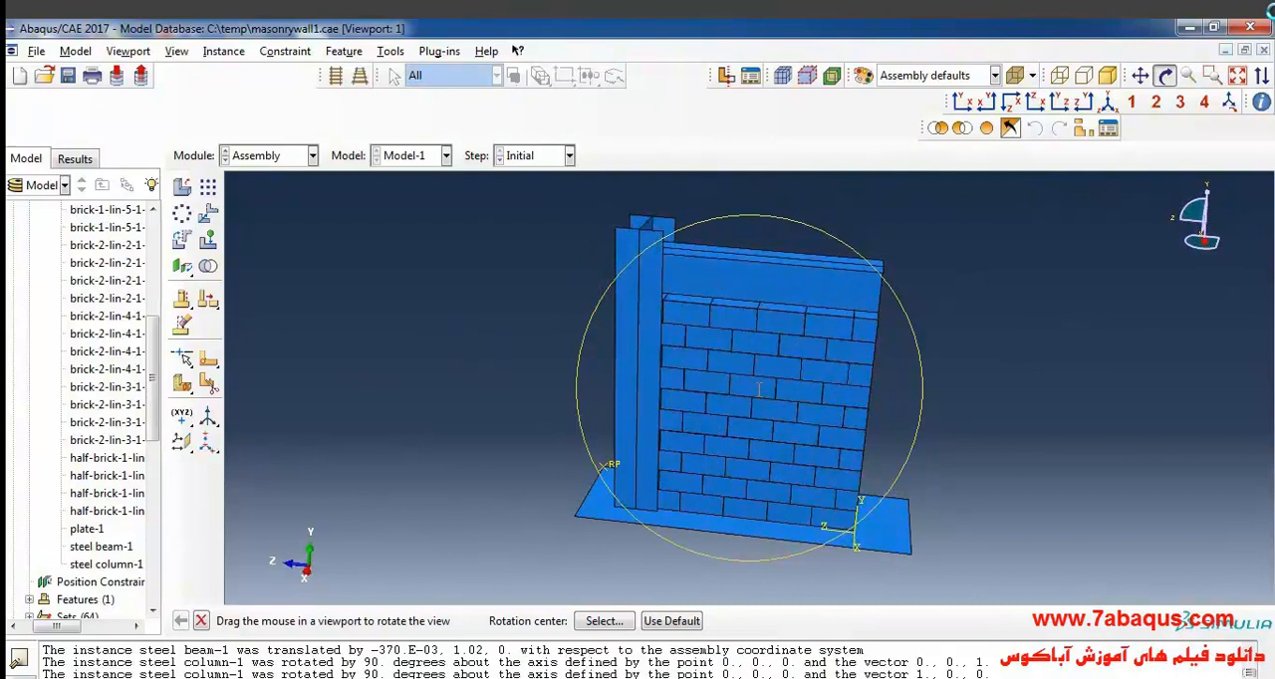
mouse_move(209, 187)
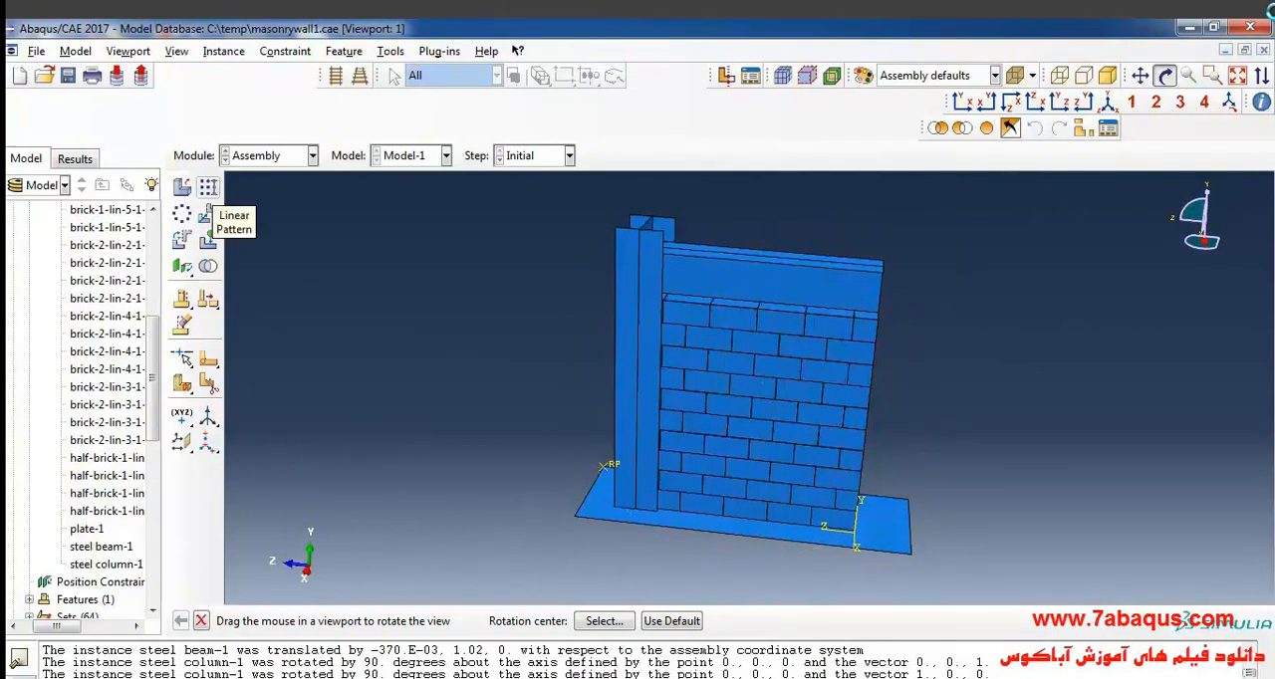
- Pattern the steel column linearly to place a copy at the wall's far end
left_click(208, 185)
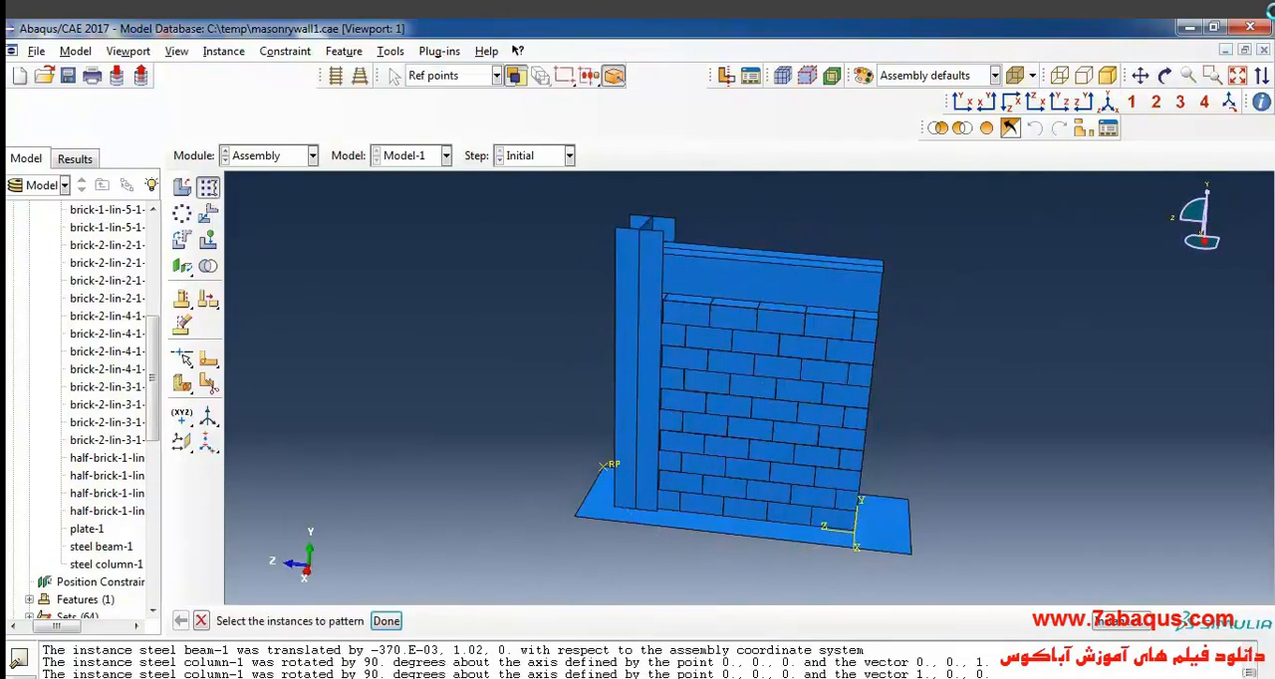
left_click(637, 359)
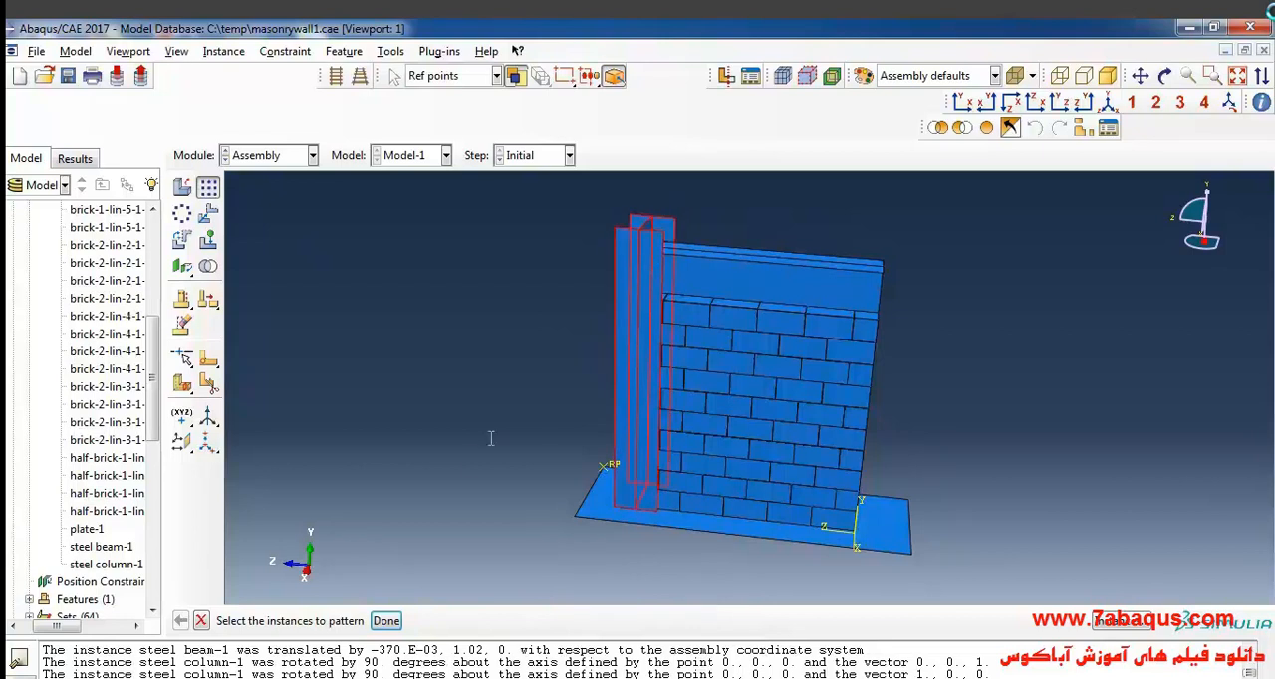
left_click(386, 622)
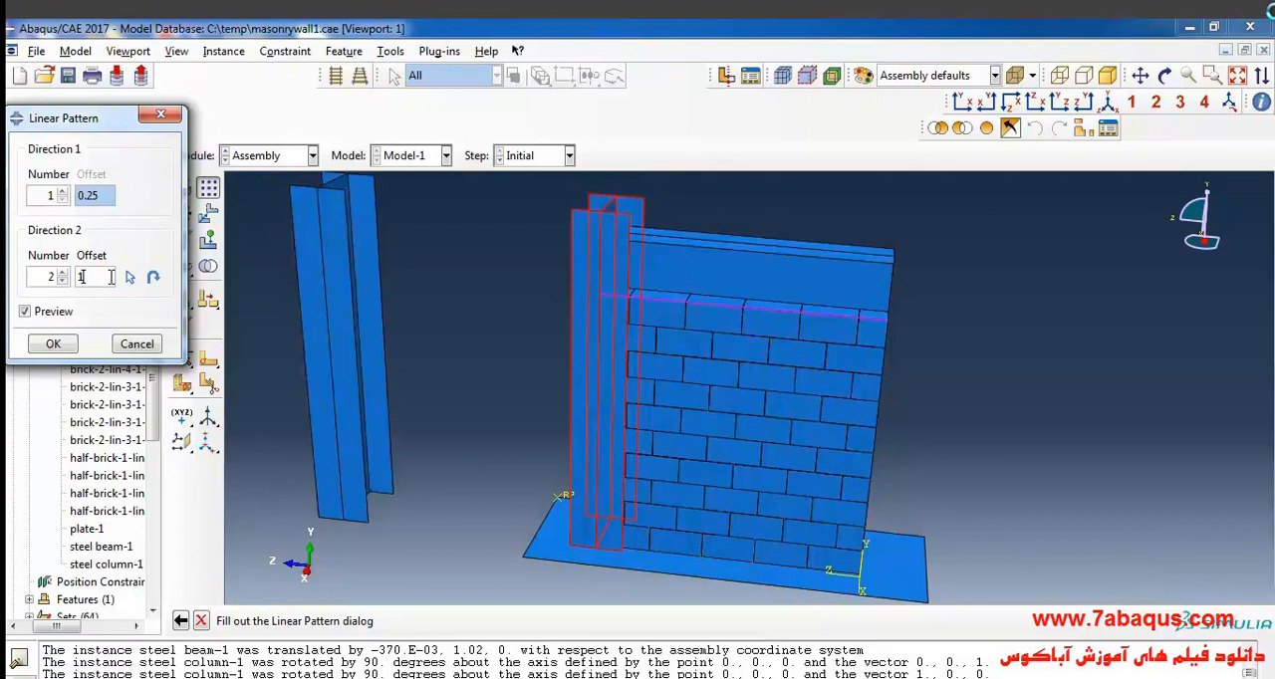
mouse_move(153, 277)
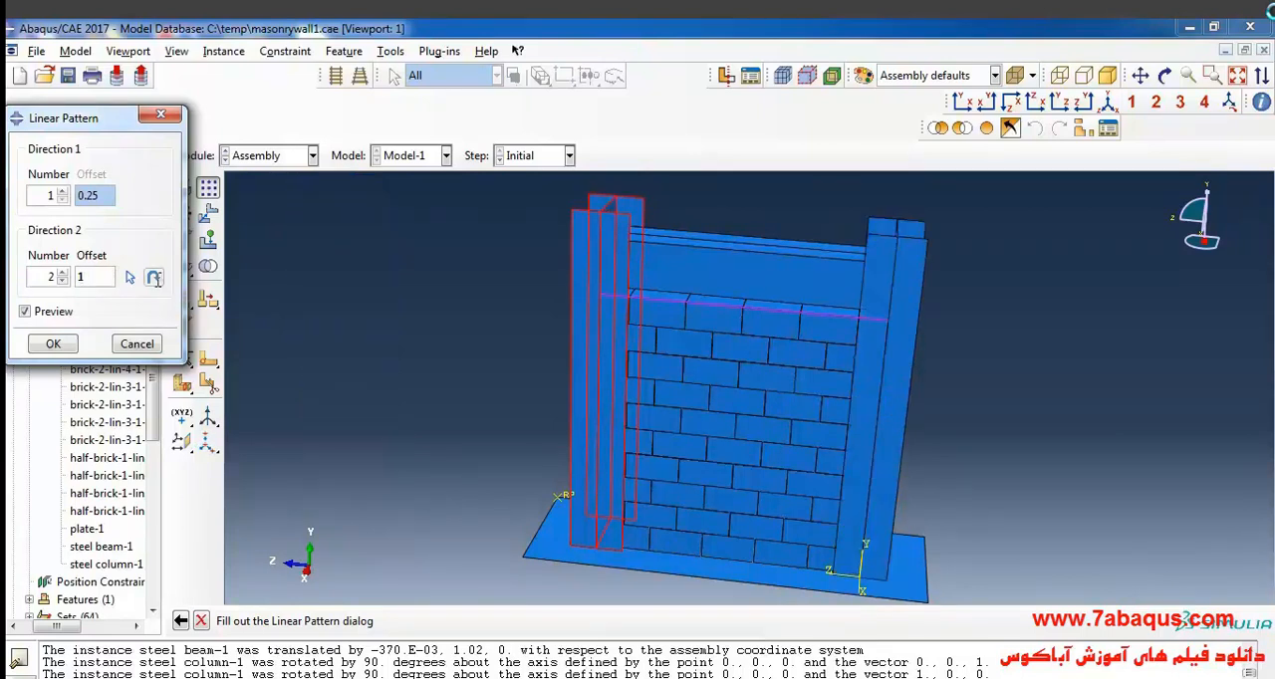
left_click(52, 342)
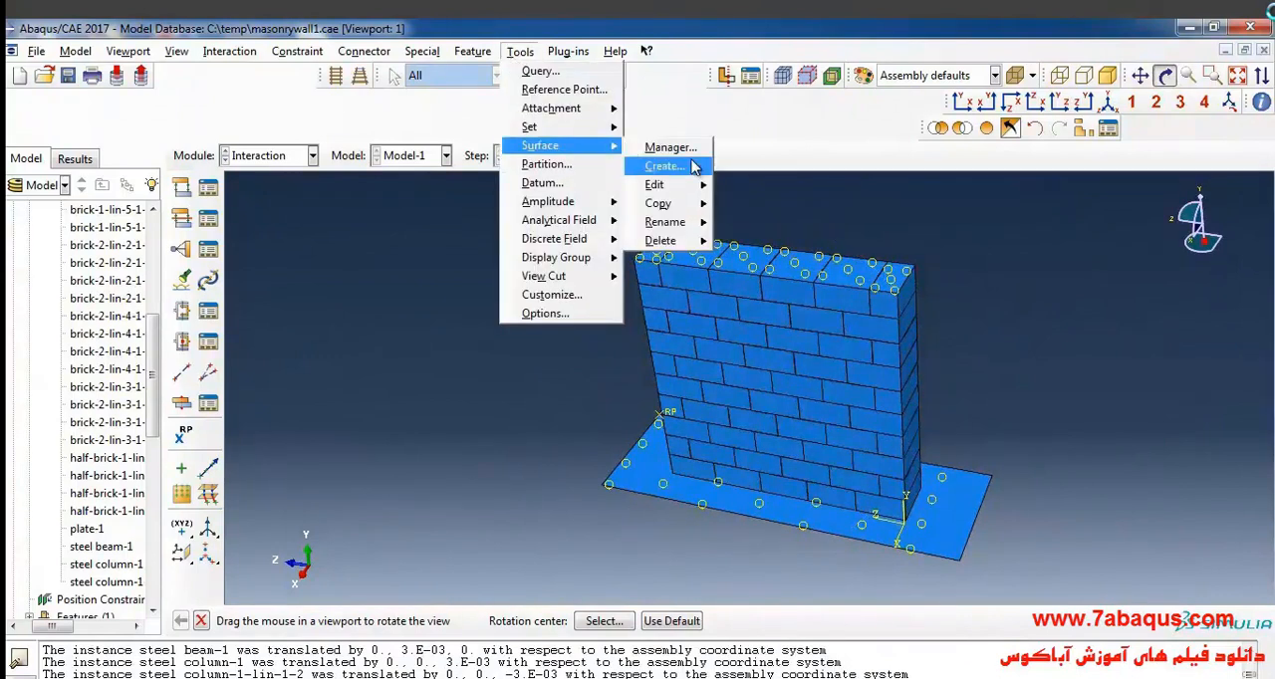
- Create a new surface named 'right bricks' and move on to picking its faces
left_click(662, 165)
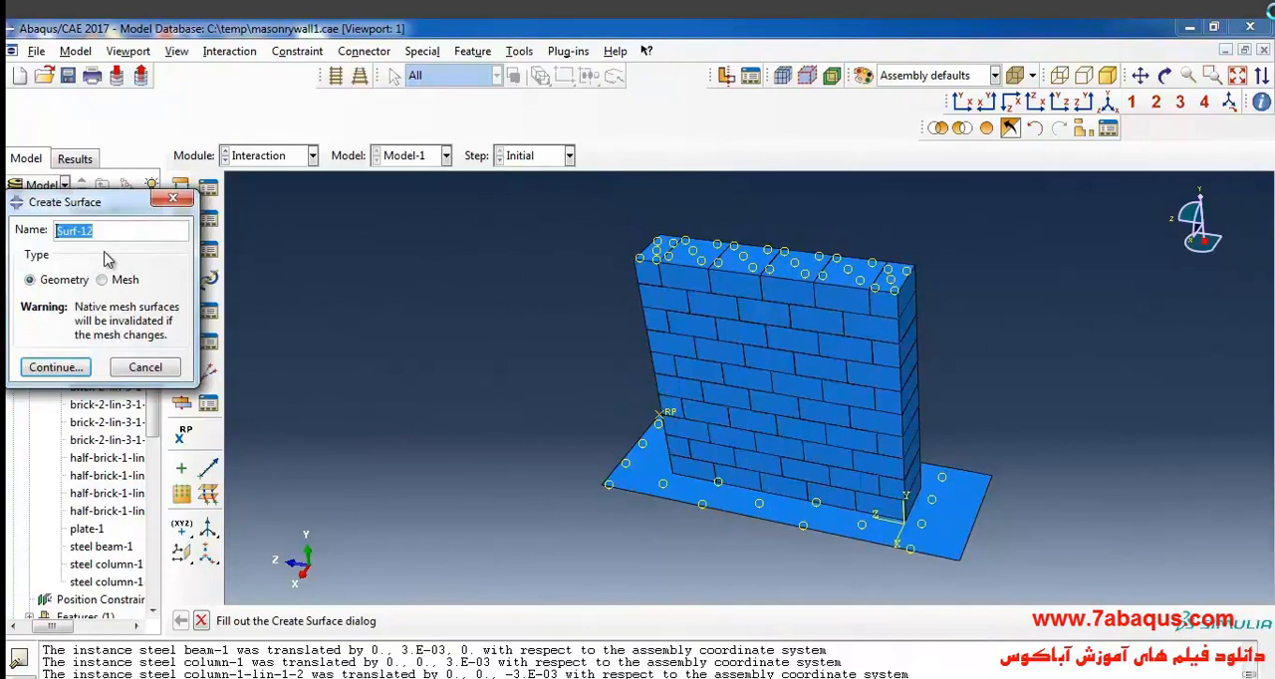
type("n")
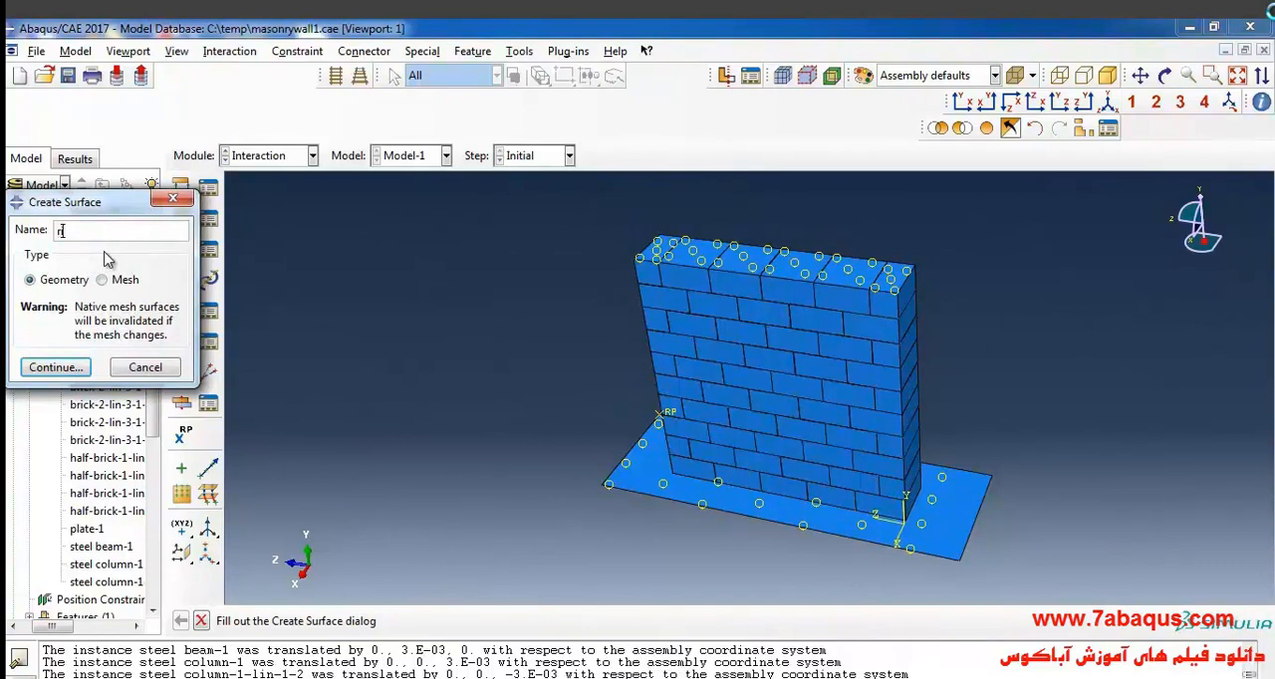
type("right b")
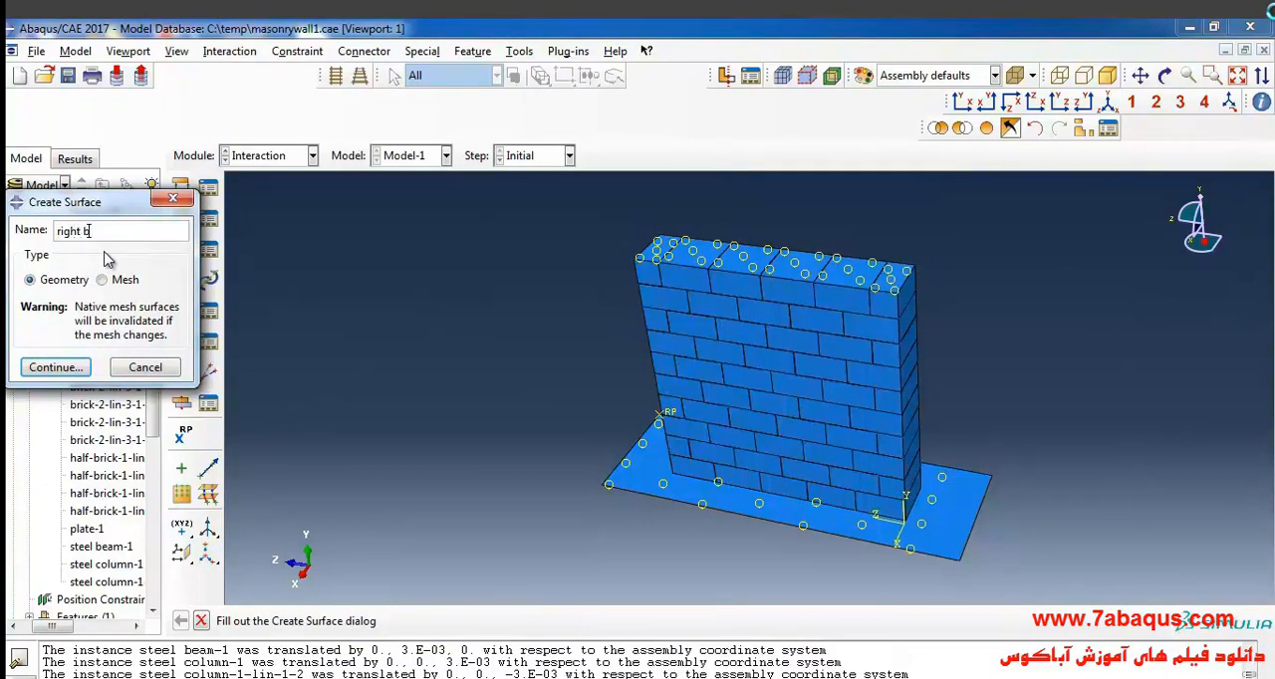
type("ricks")
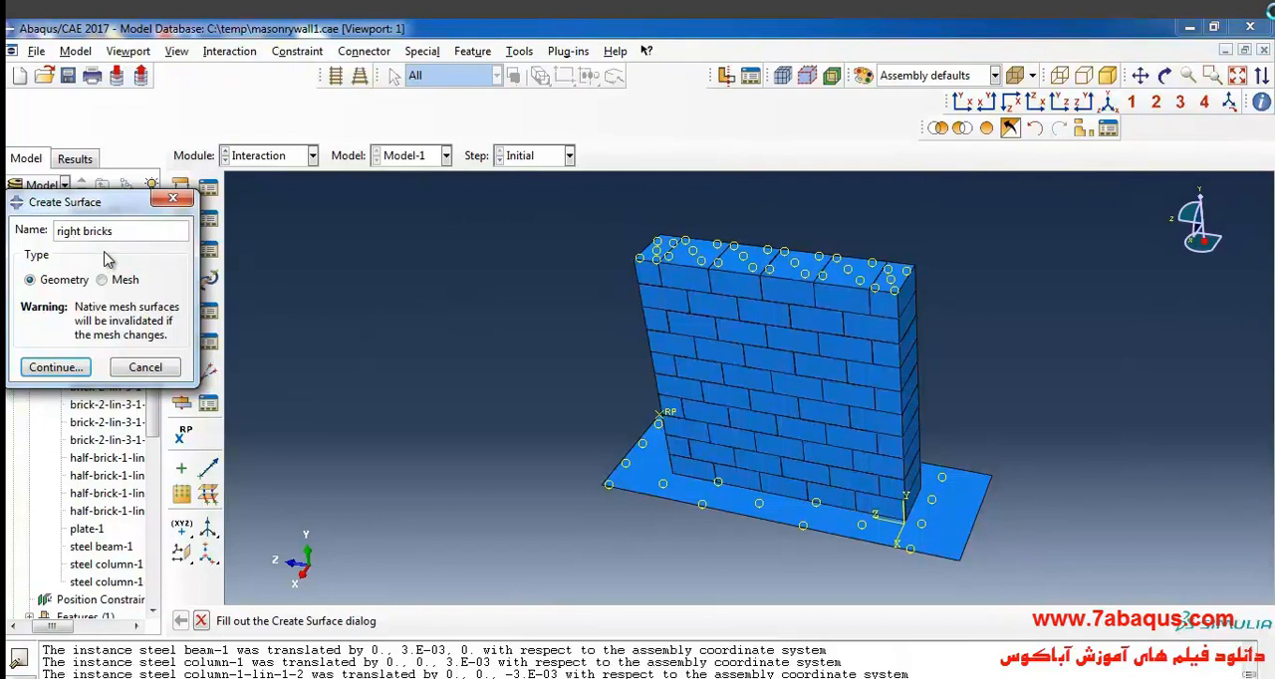
left_click(56, 367)
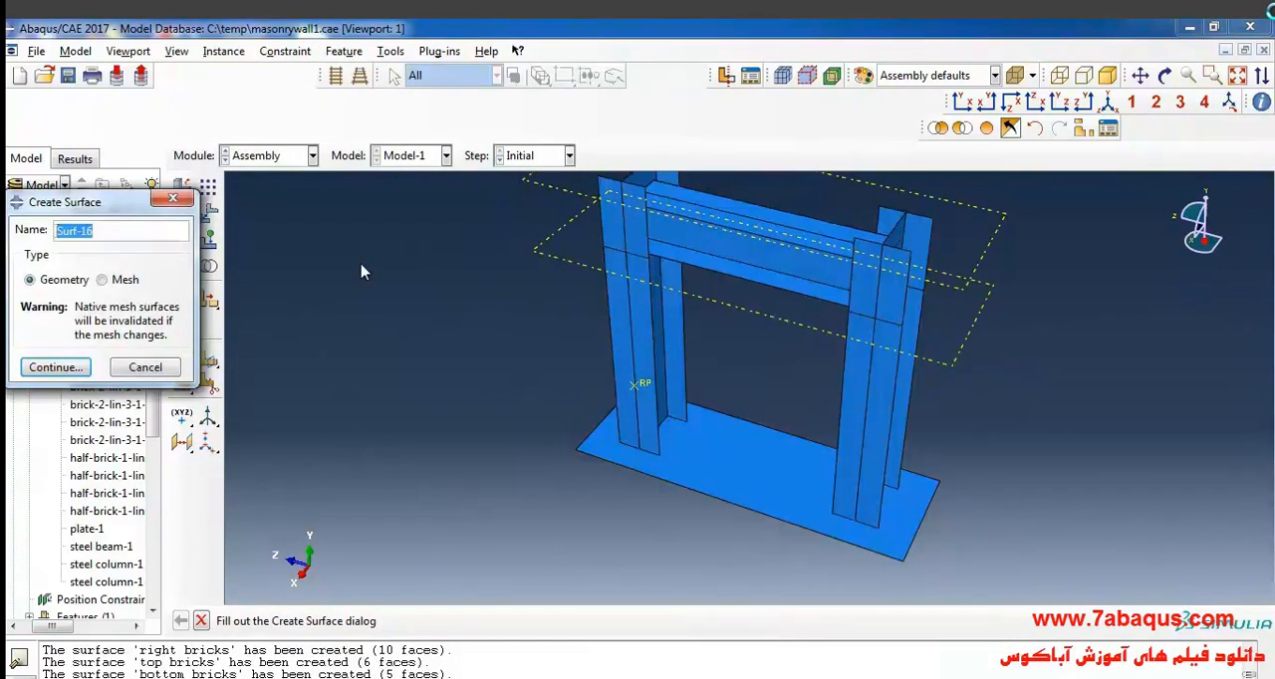
- Define the right column surface on the steel column, choosing the Brown side of its face
type("right")
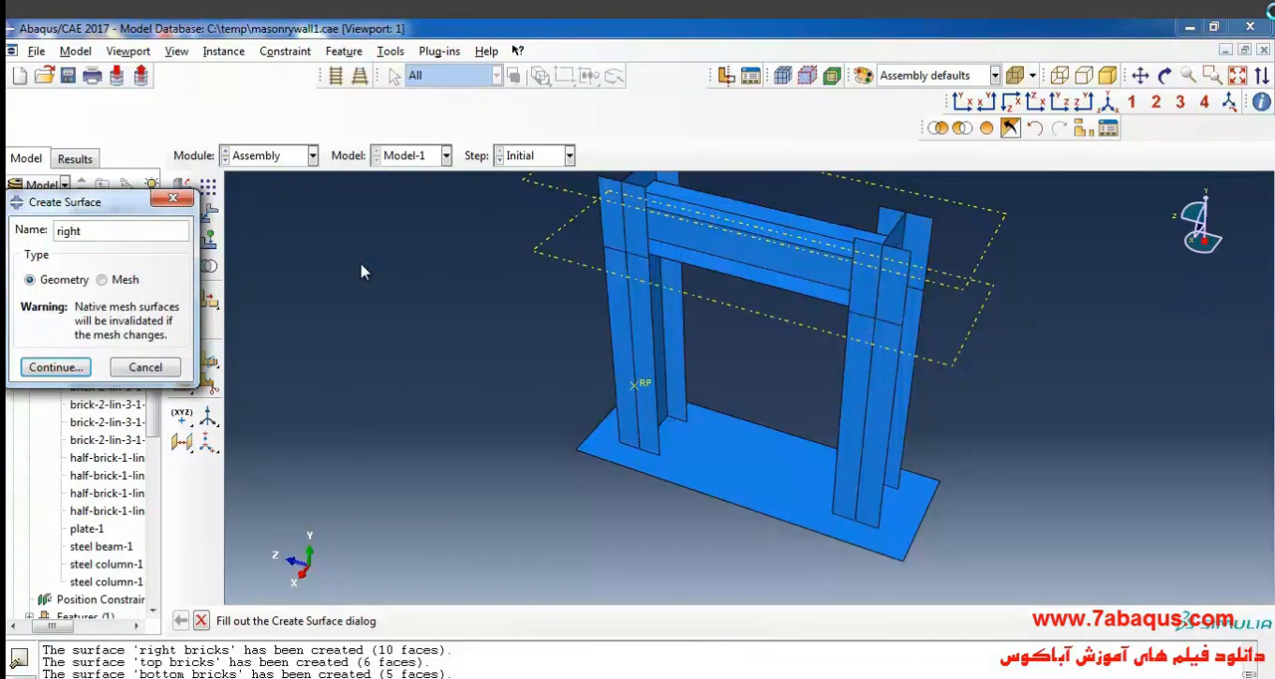
type("col")
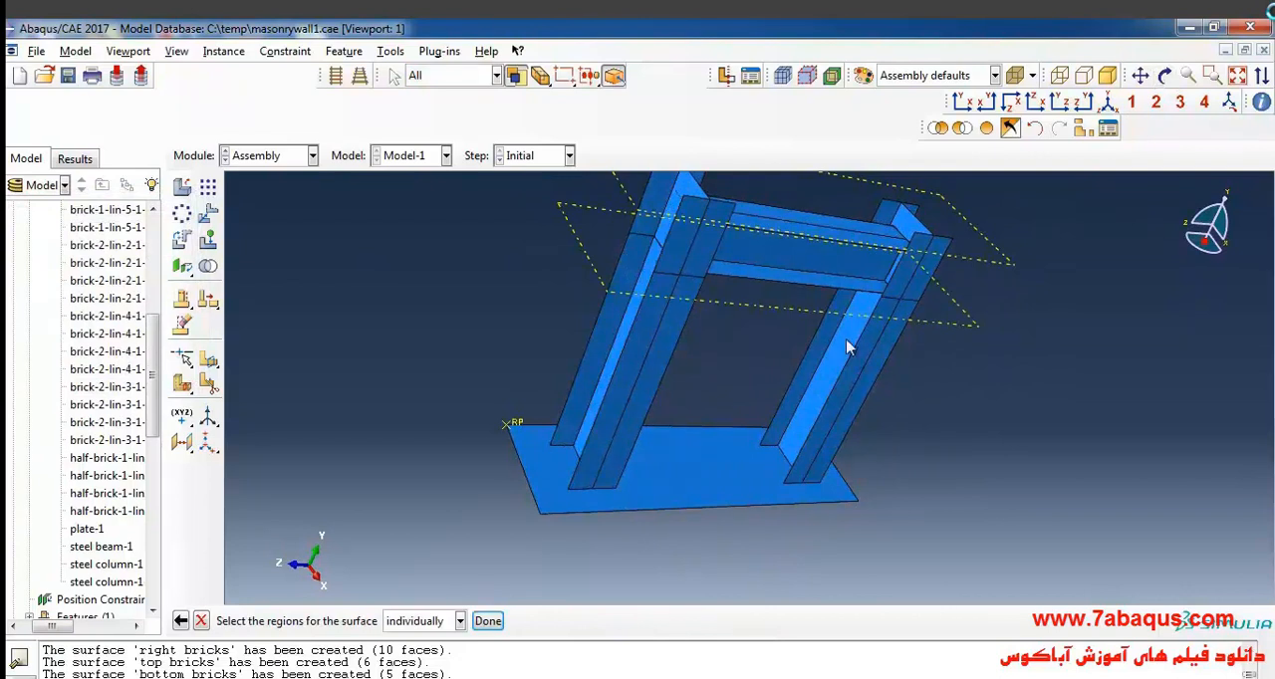
left_click(846, 349)
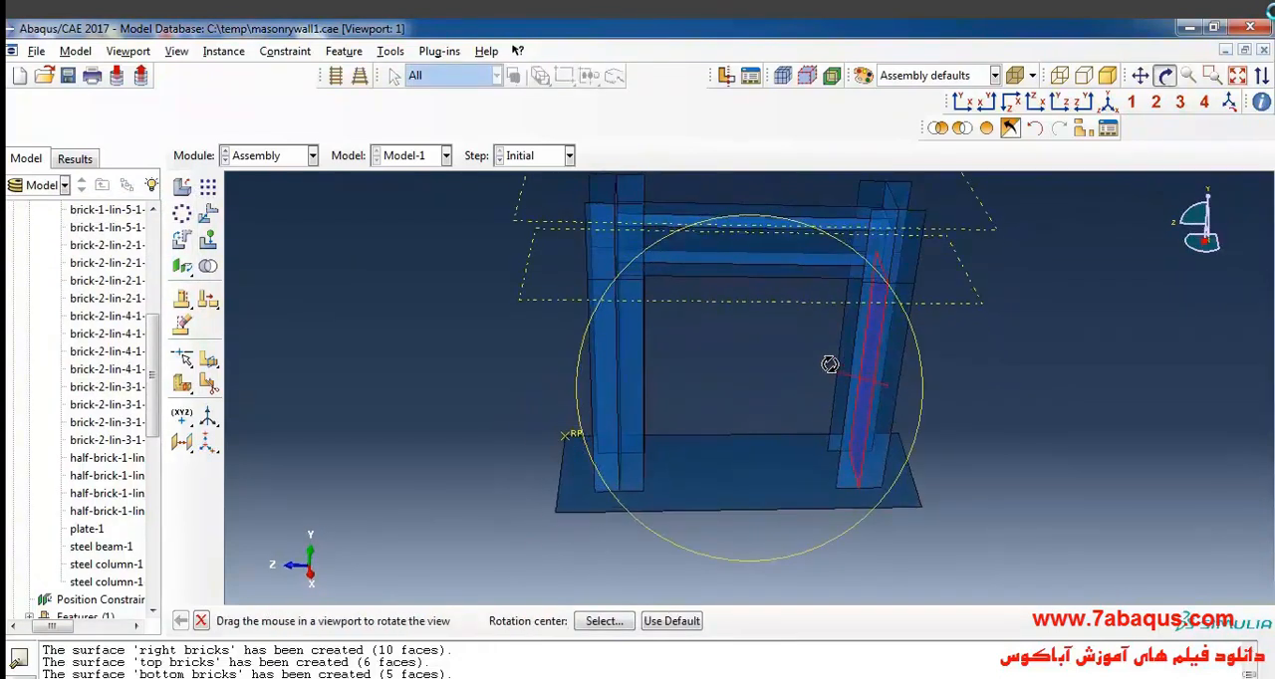
left_click_drag(829, 362, 777, 229)
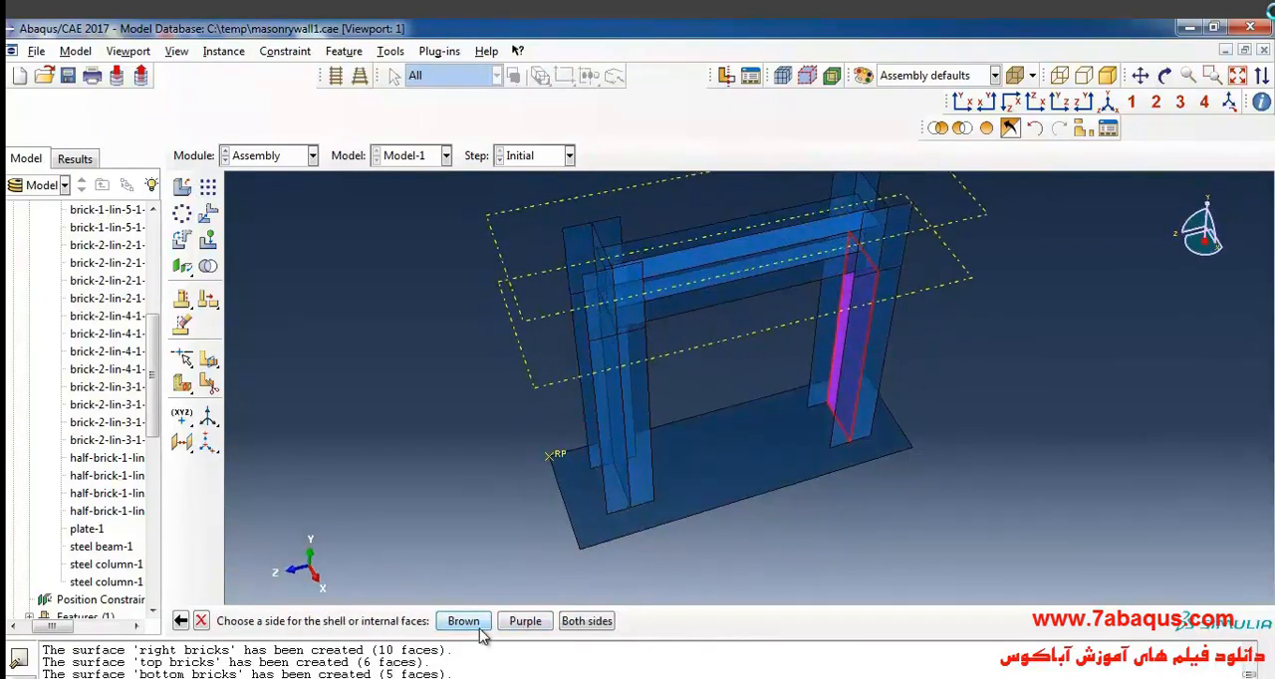
left_click(463, 622)
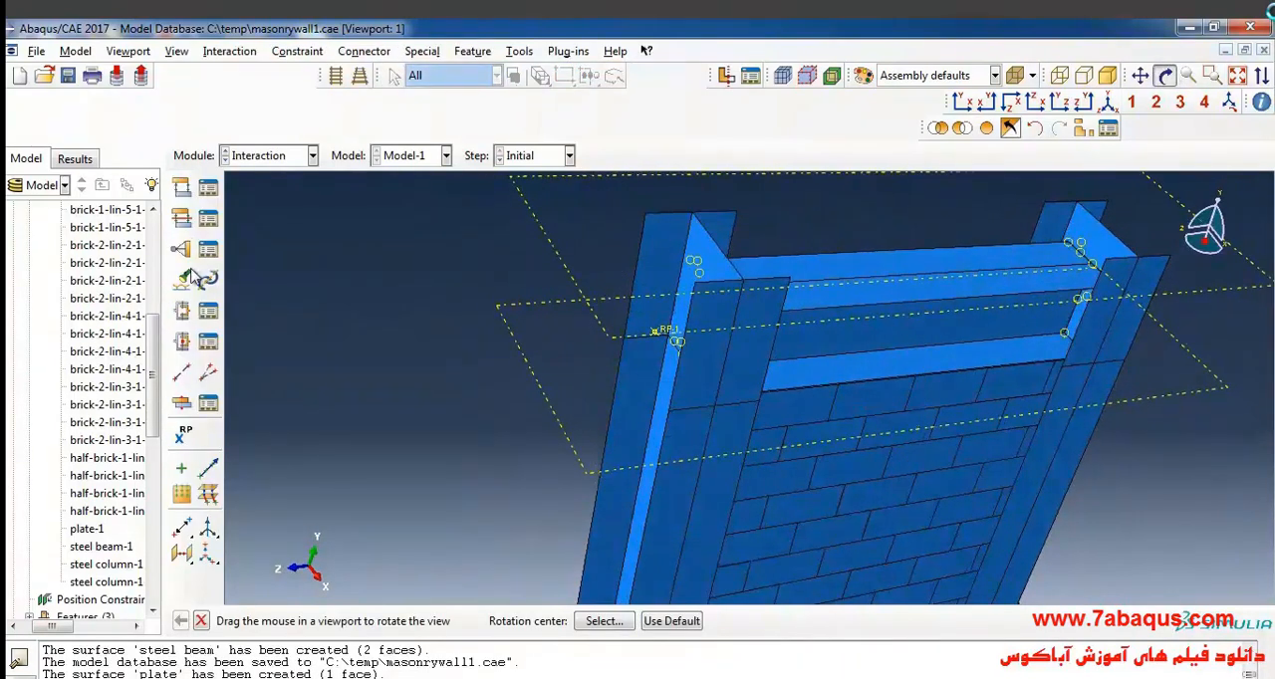
mouse_move(183, 249)
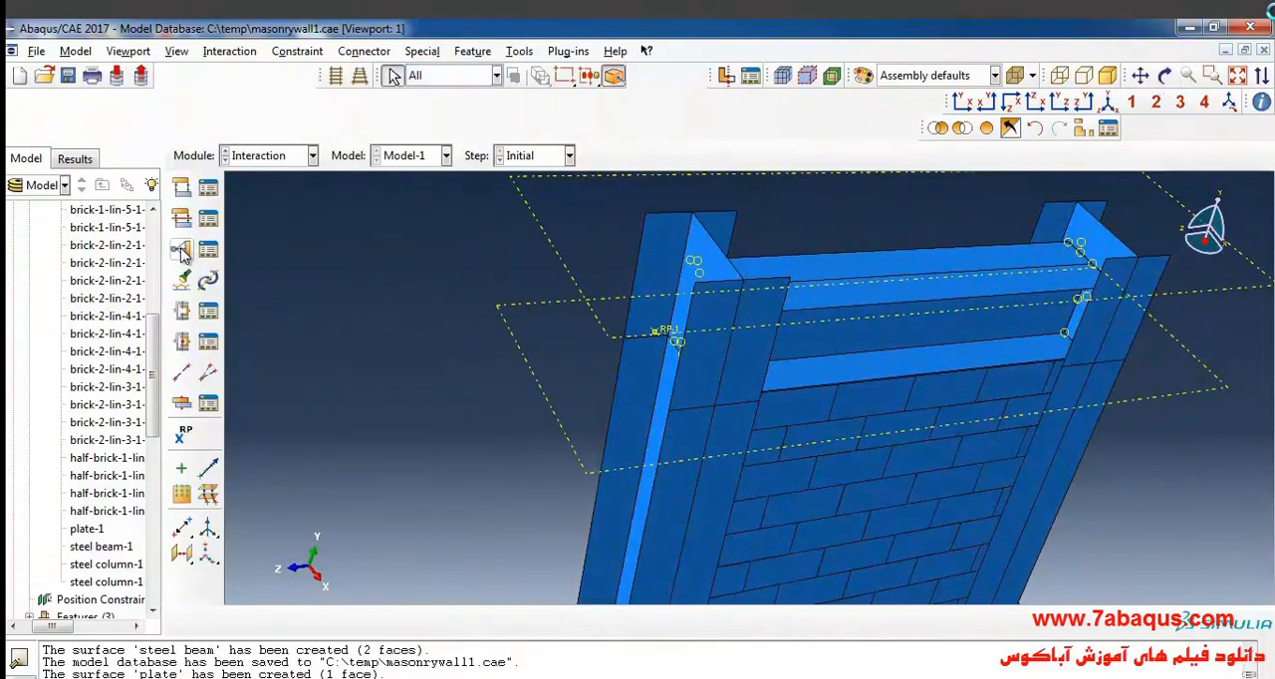
- Create a new constraint of type Coupling
left_click(181, 248)
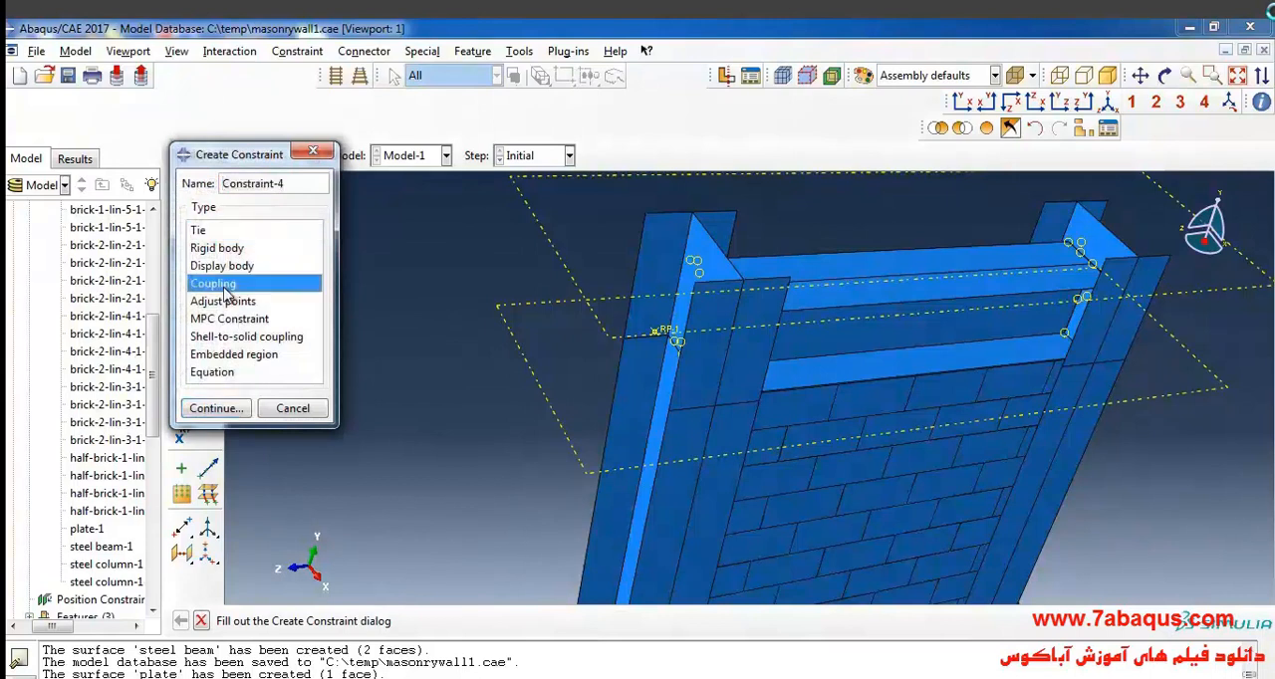
left_click(216, 409)
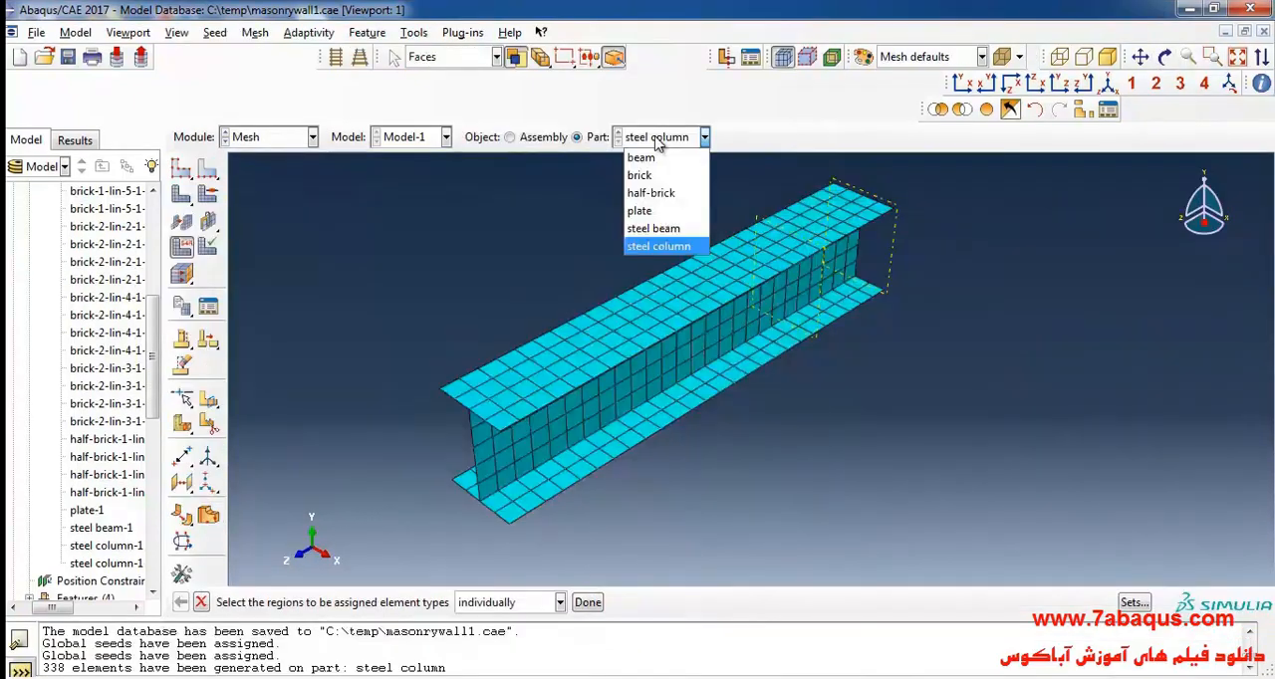
- Seed the steel beam part with a 0.05 global size and mesh it
left_click(654, 228)
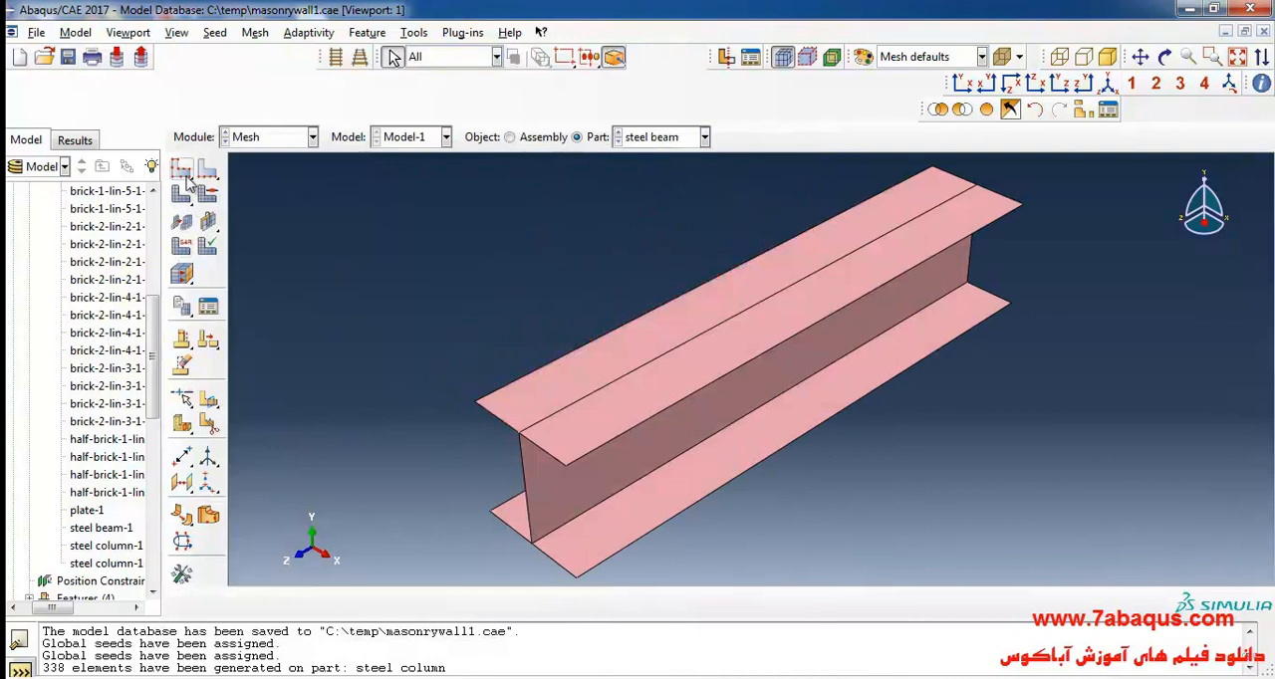
left_click(181, 169)
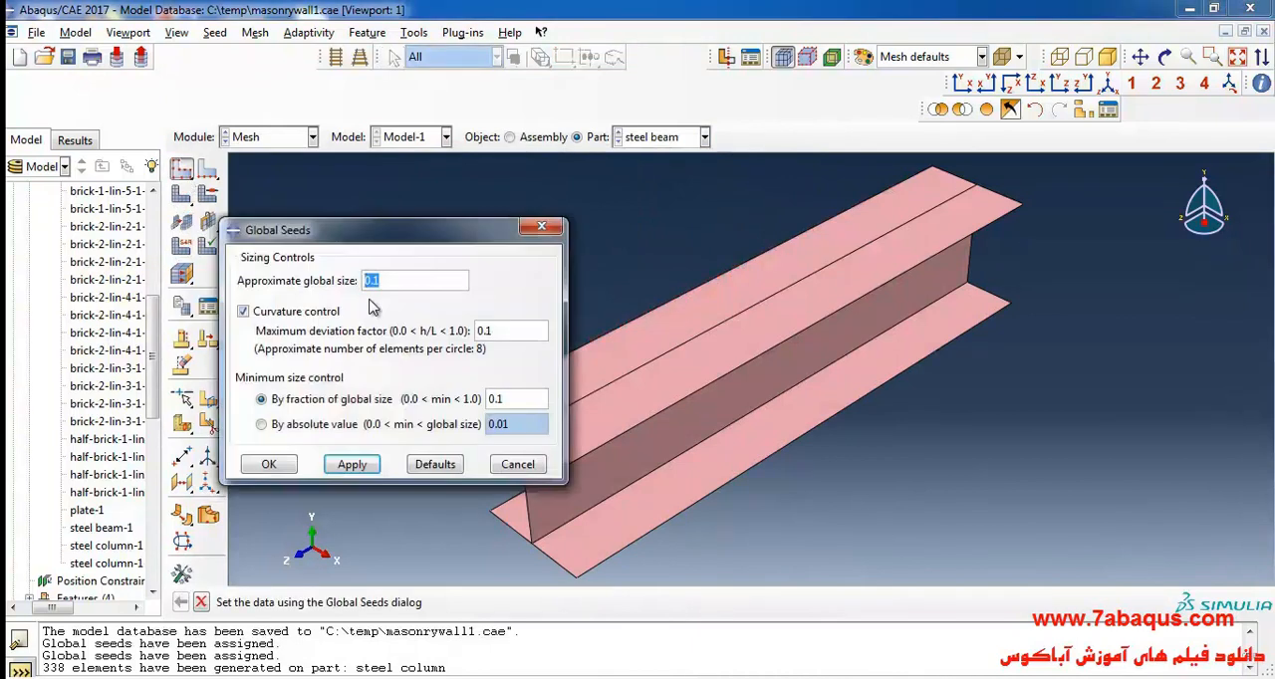
mouse_move(387, 303)
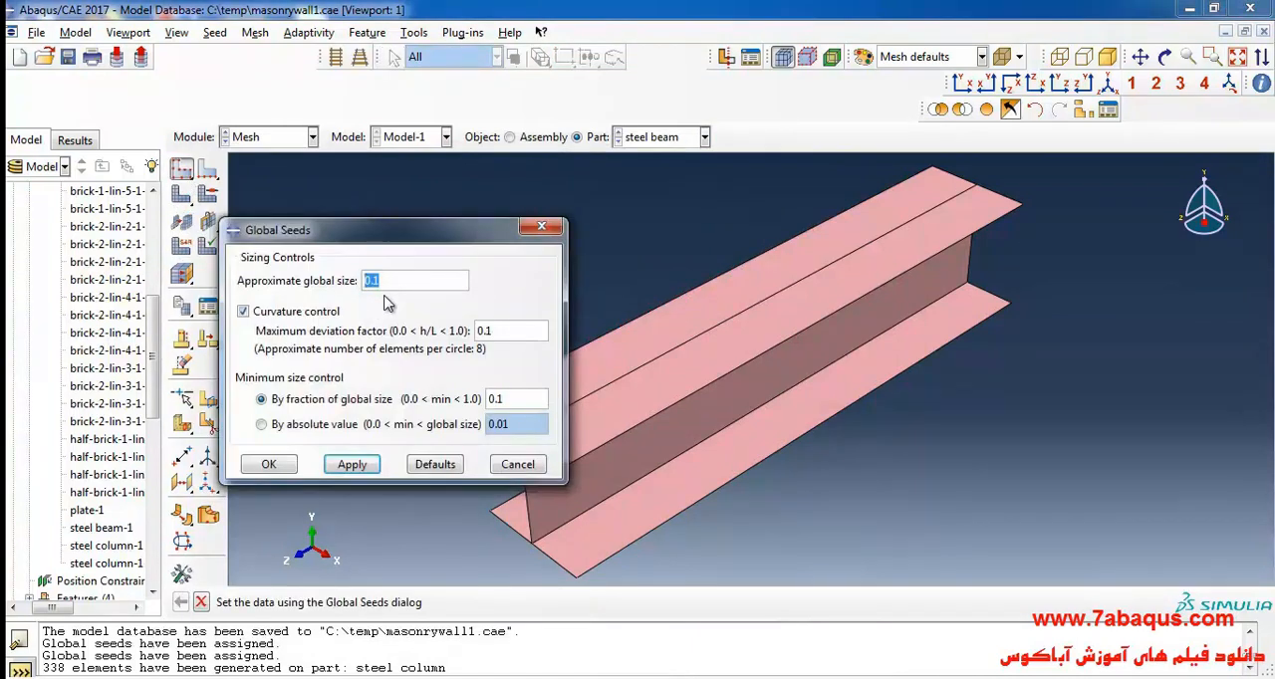
type("0.05")
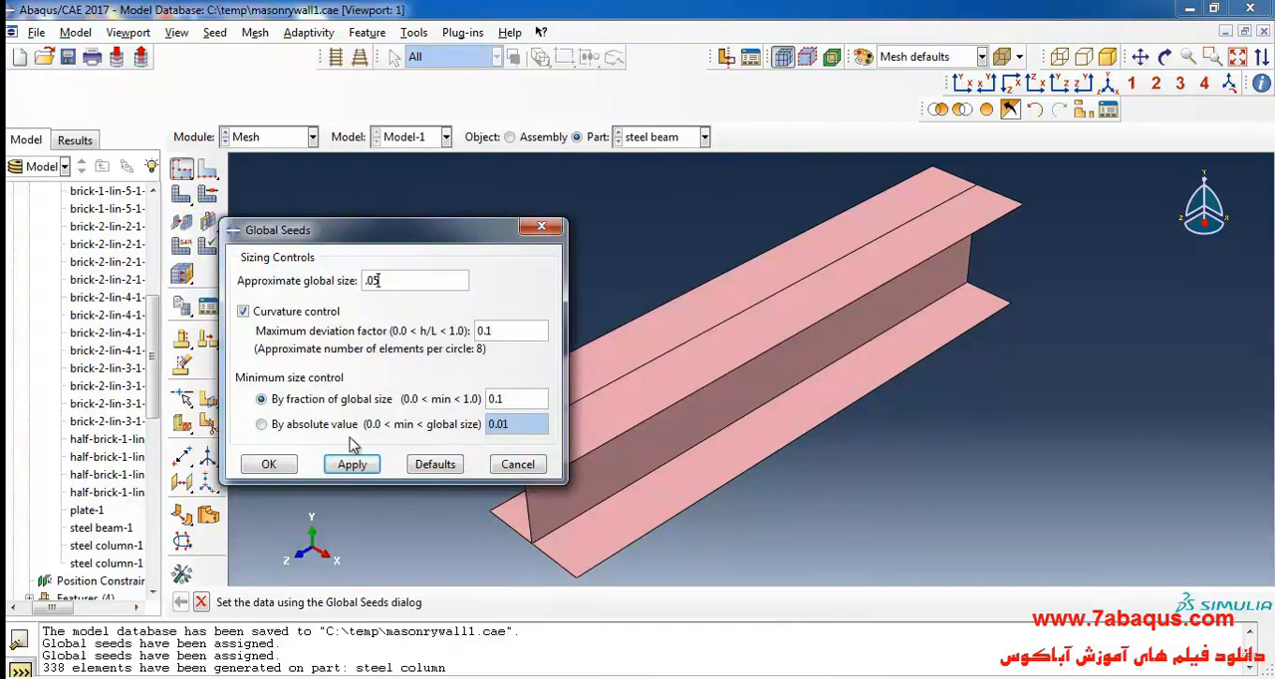
left_click(267, 464)
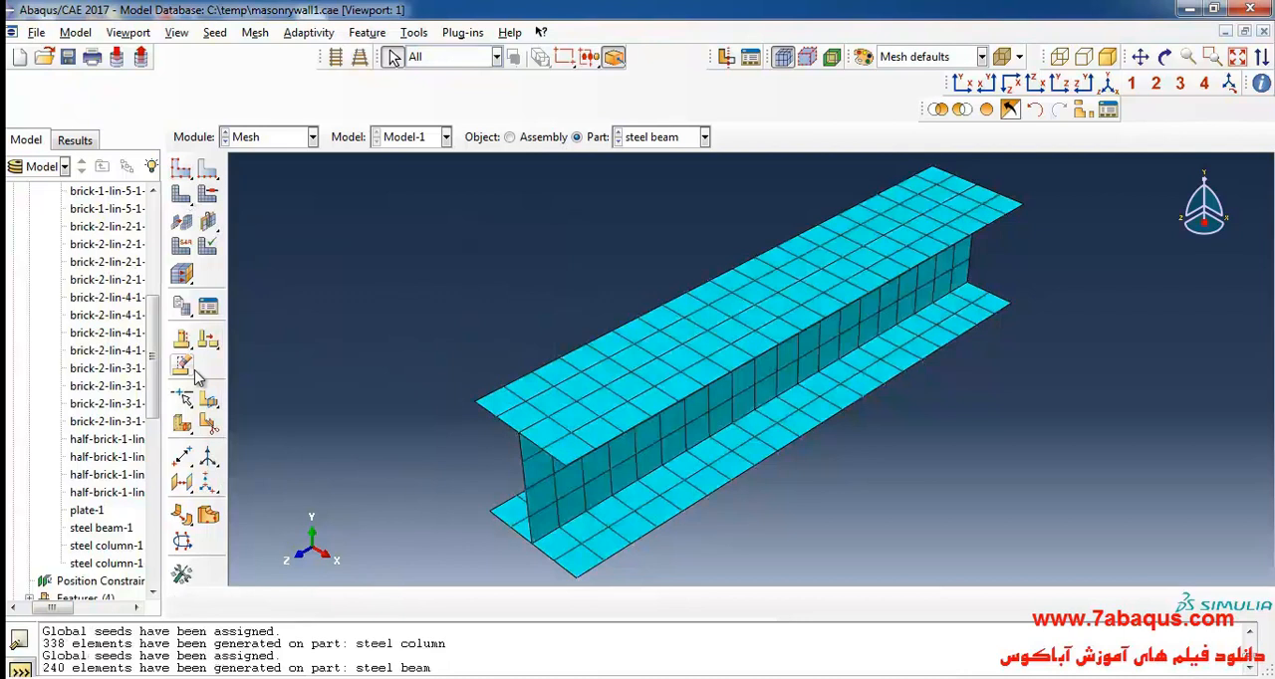
left_click(183, 367)
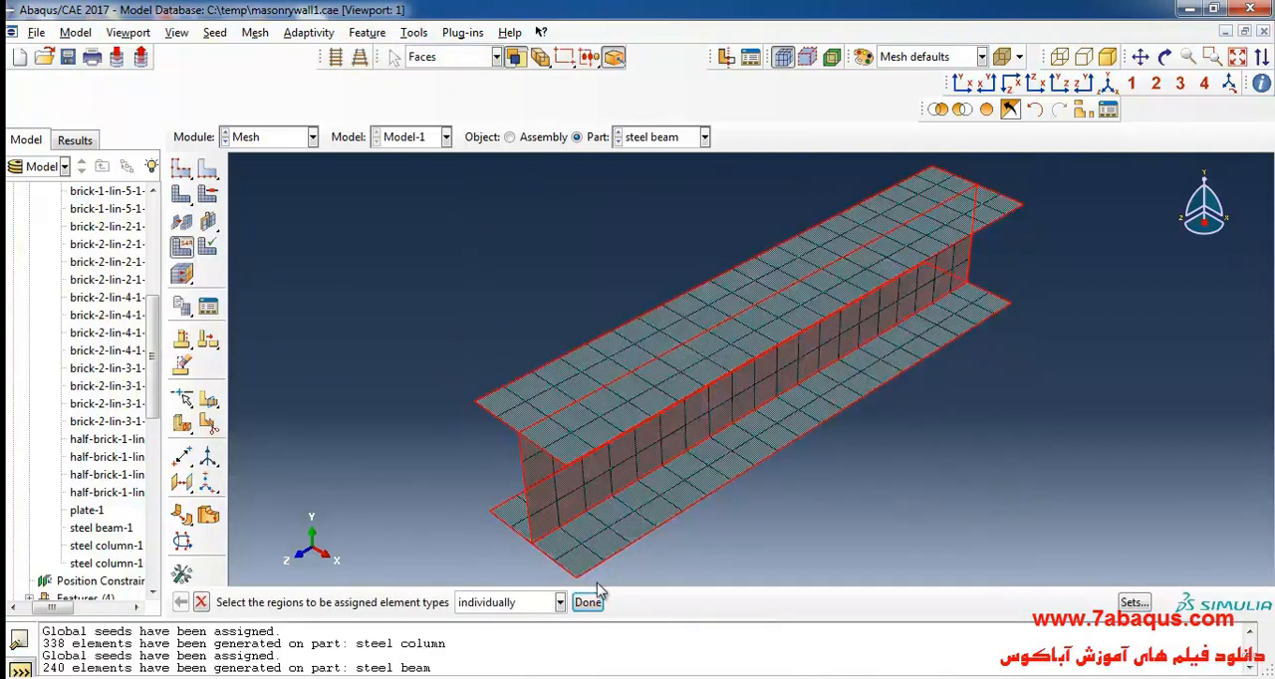
- Assign Explicit-library S4R shell elements to the whole steel beam
left_click(588, 602)
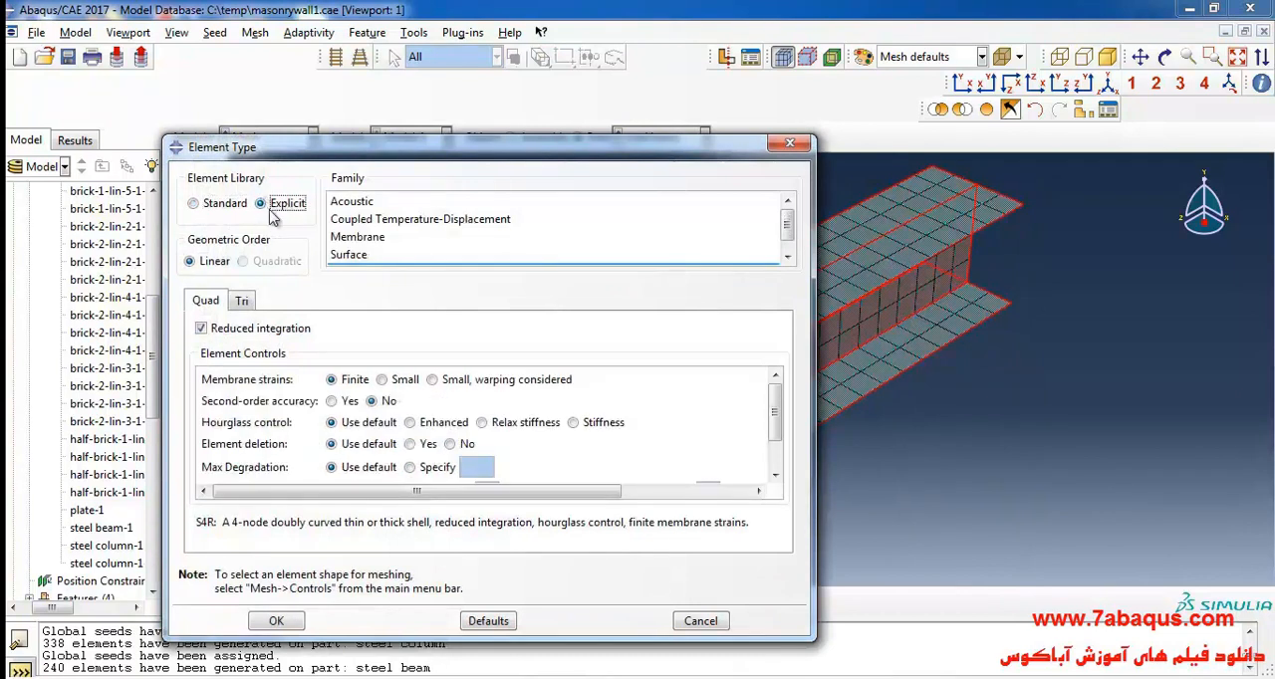
left_click(275, 619)
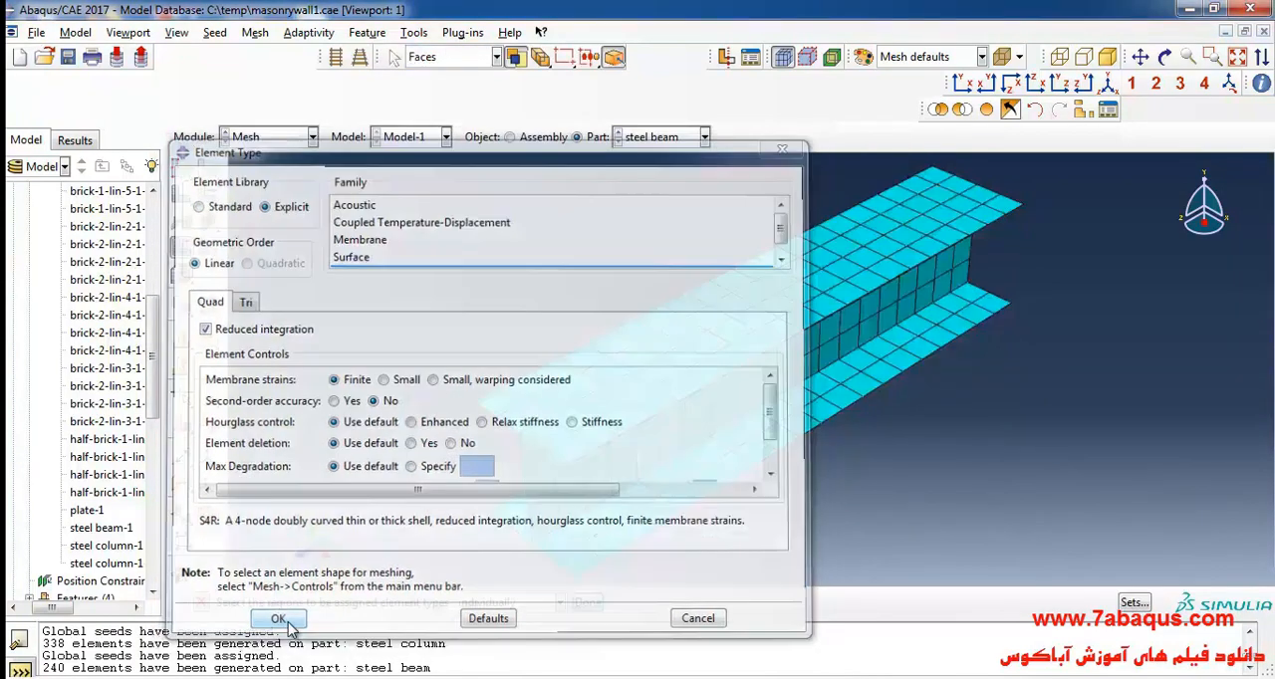
left_click(278, 618)
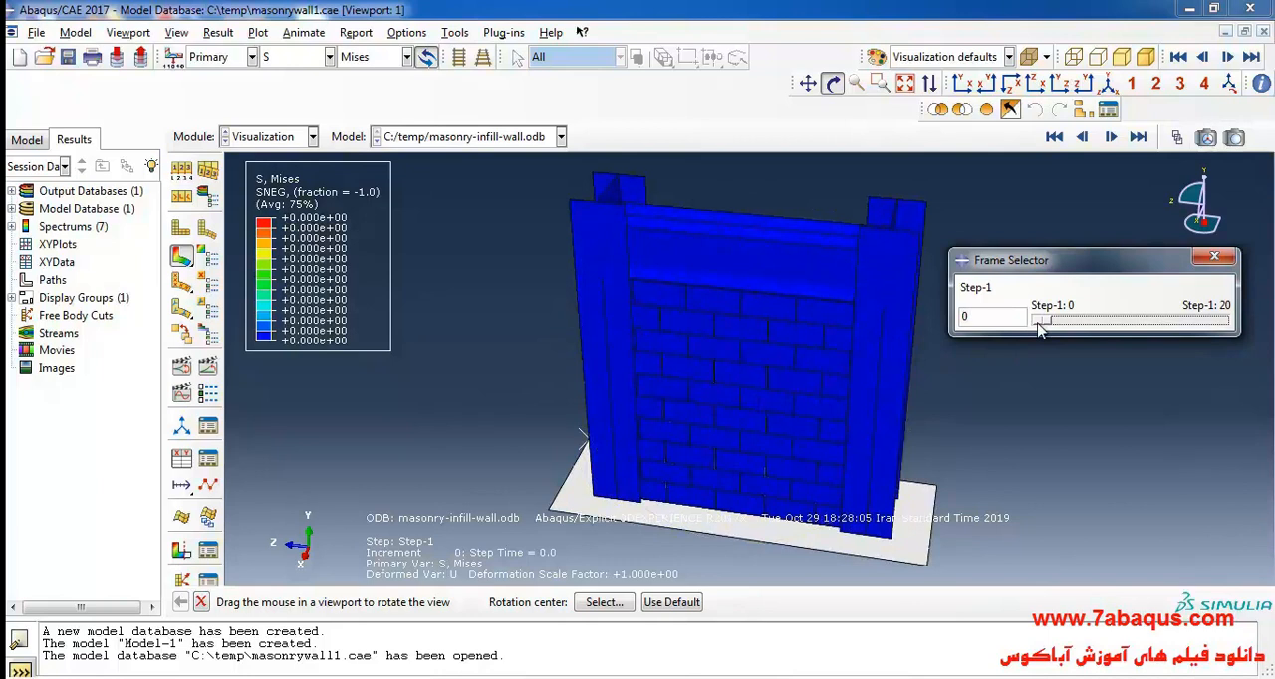
- Advance the Mises results to Step-1's final frame 20 and orbit the deformed wall
left_click_drag(1040, 319, 1146, 319)
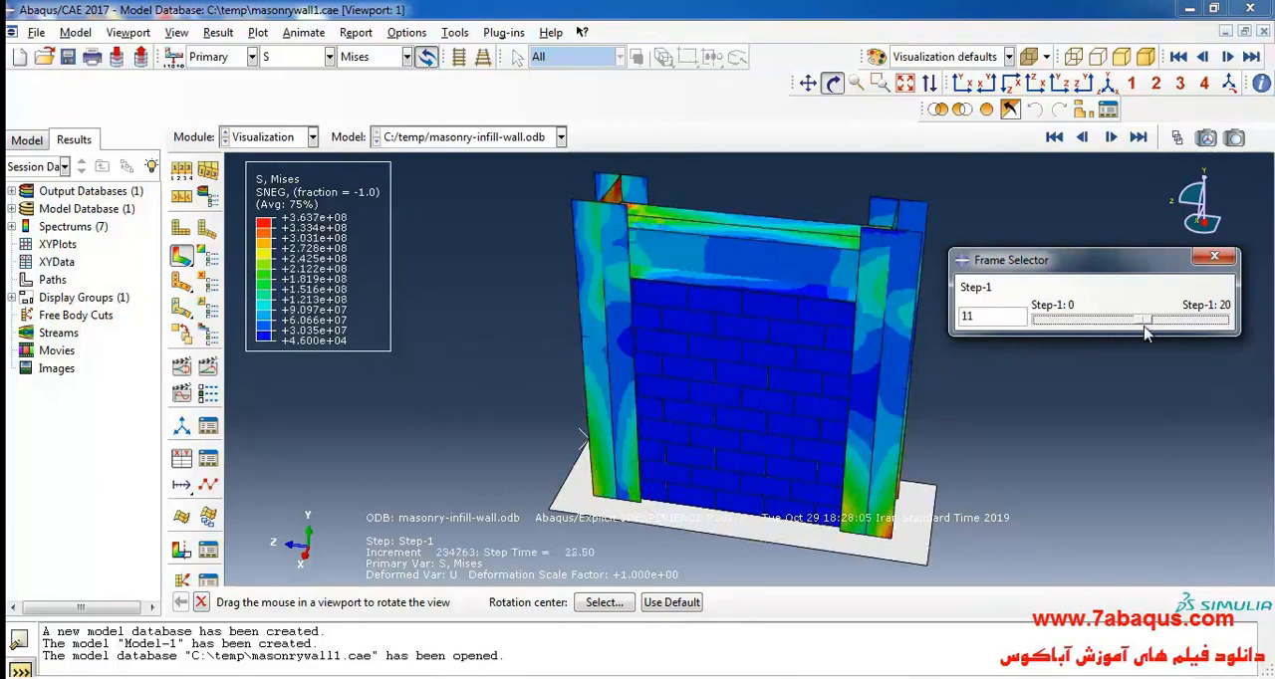
left_click_drag(1147, 317, 1219, 317)
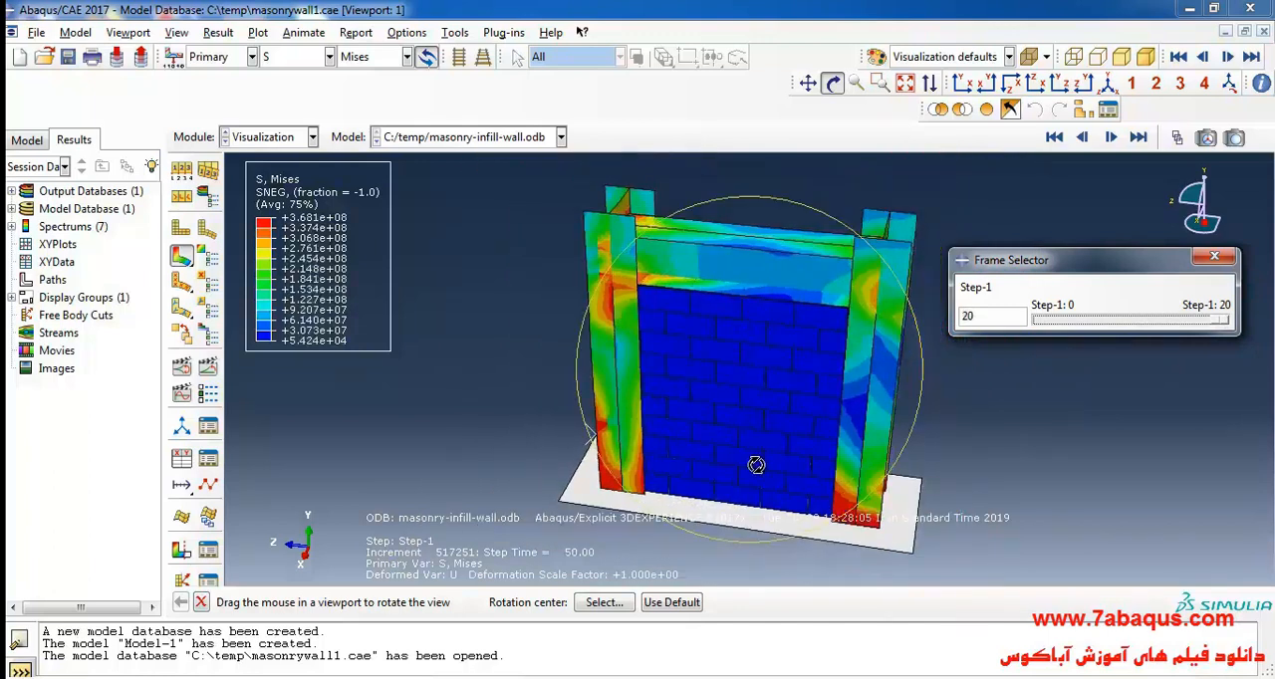
left_click_drag(757, 464, 787, 454)
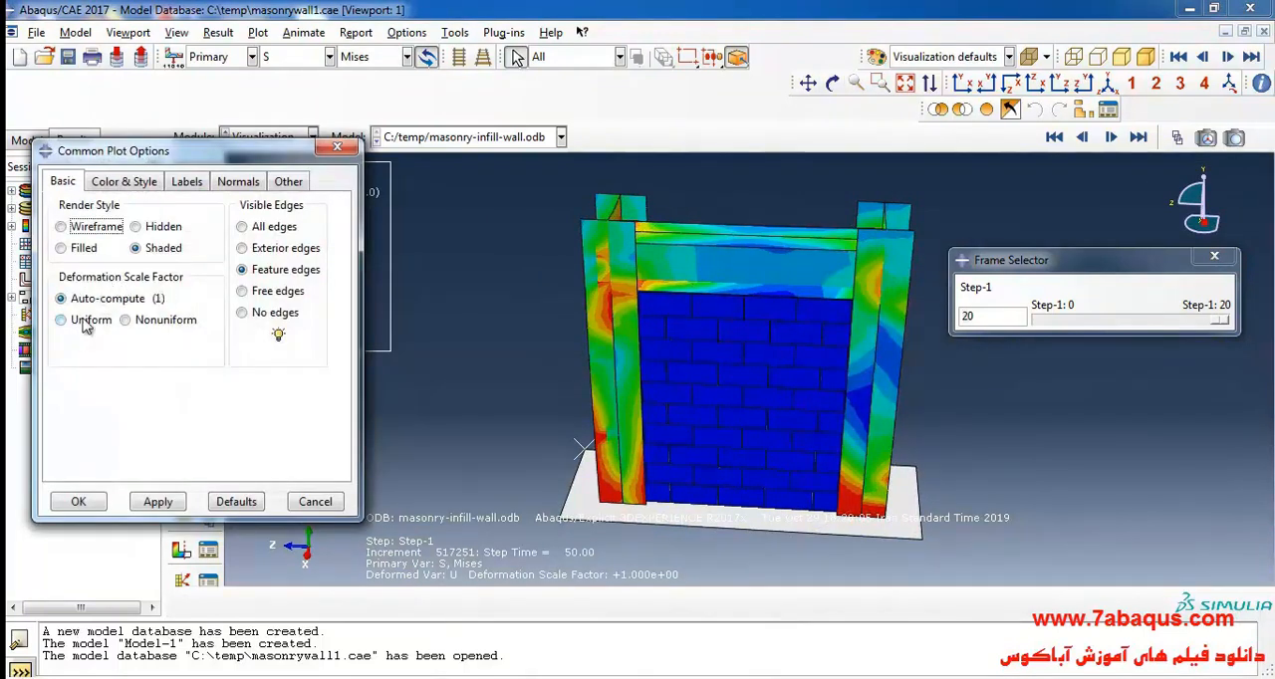
- Apply a uniform deformation scale factor of 3 and inspect the wall across frames
left_click(59, 319)
type("3")
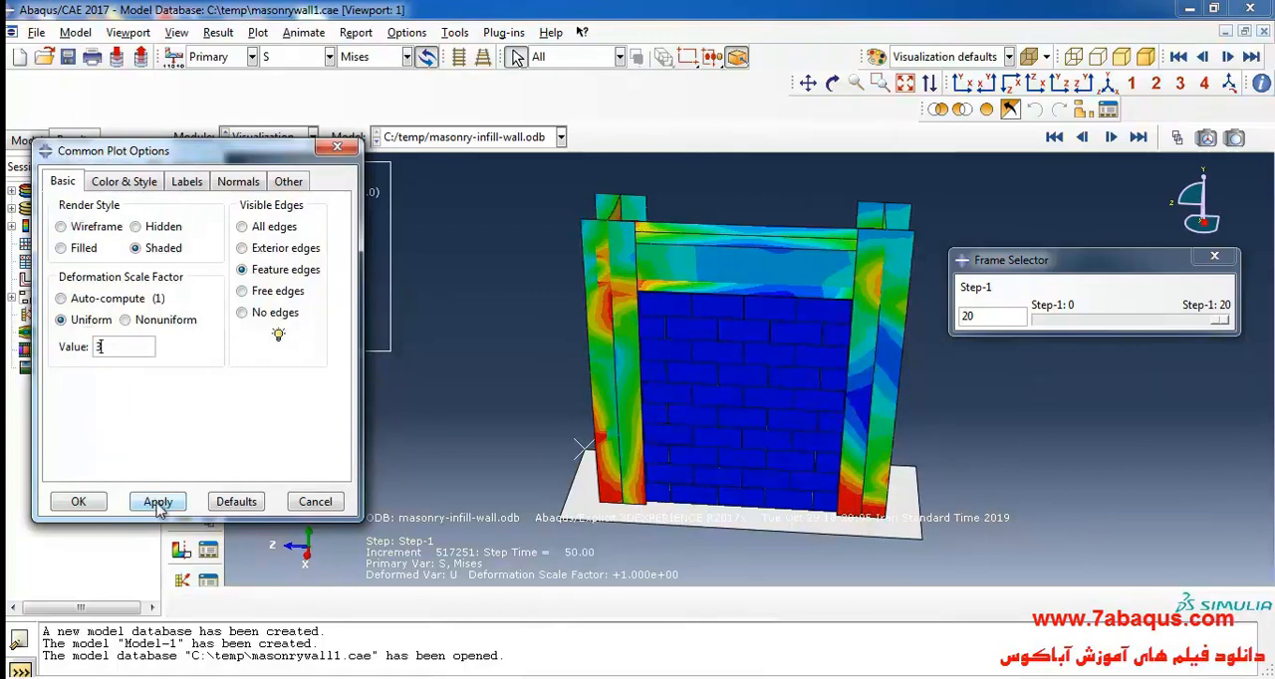
left_click(157, 502)
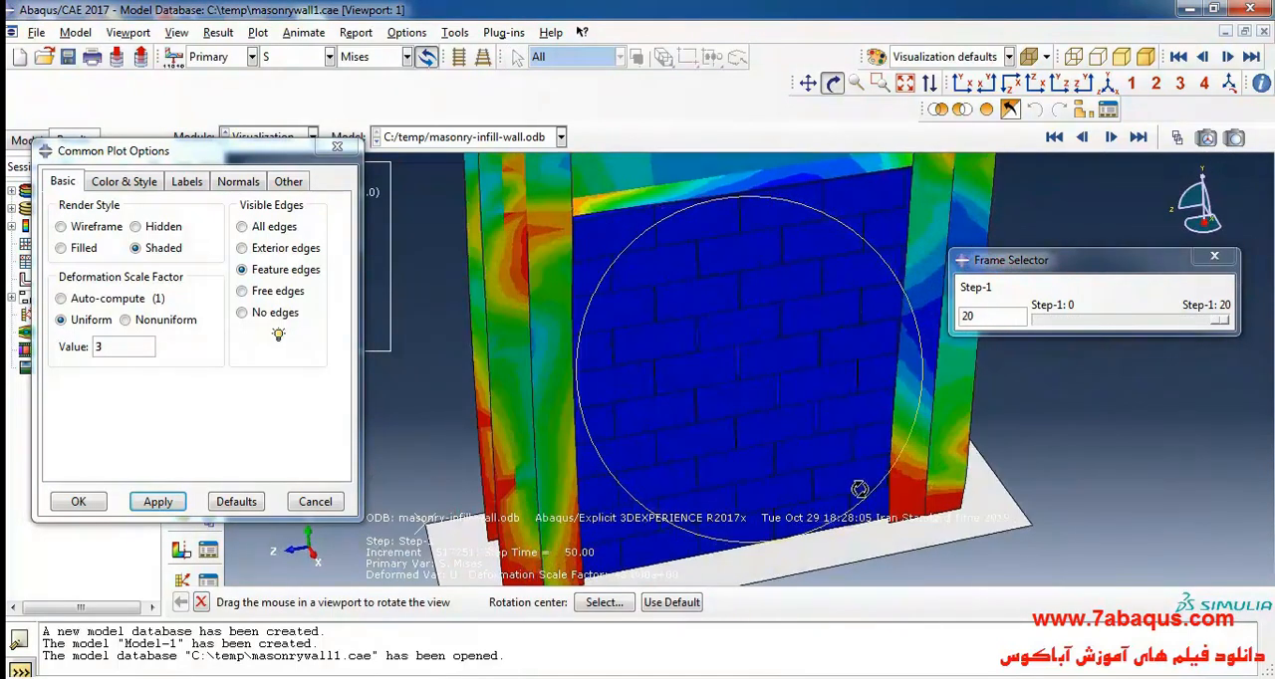
left_click_drag(861, 489, 789, 392)
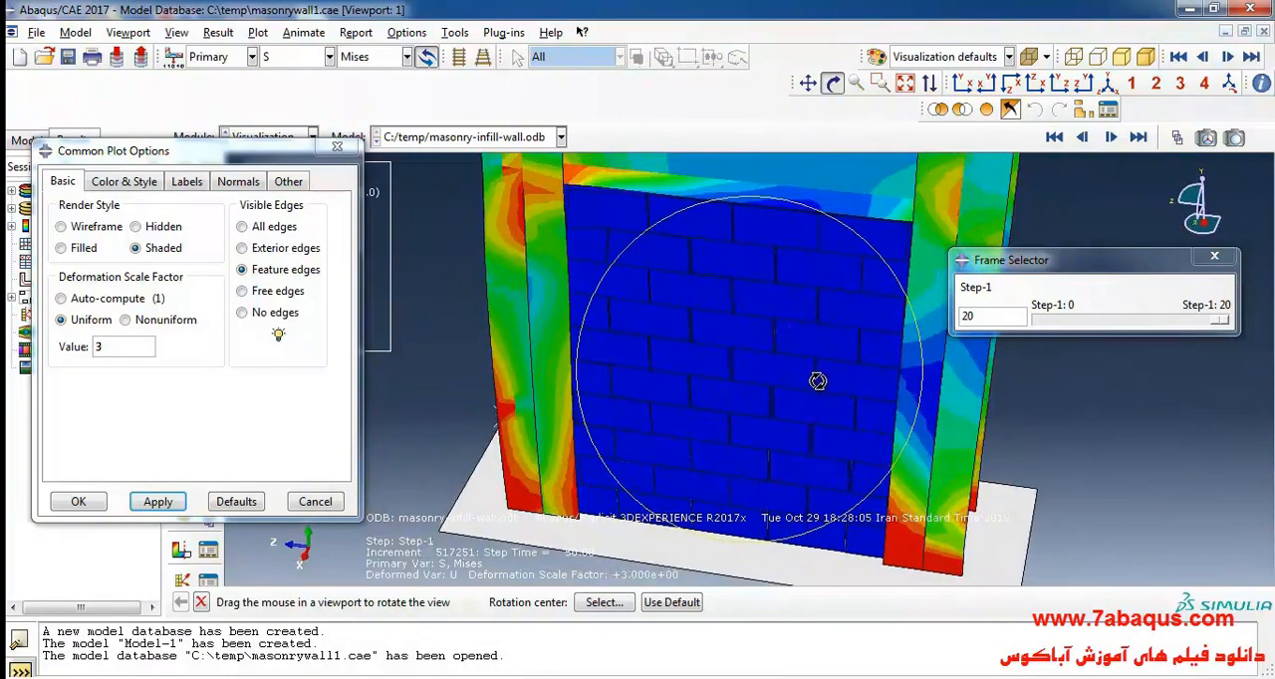
left_click_drag(817, 380, 654, 263)
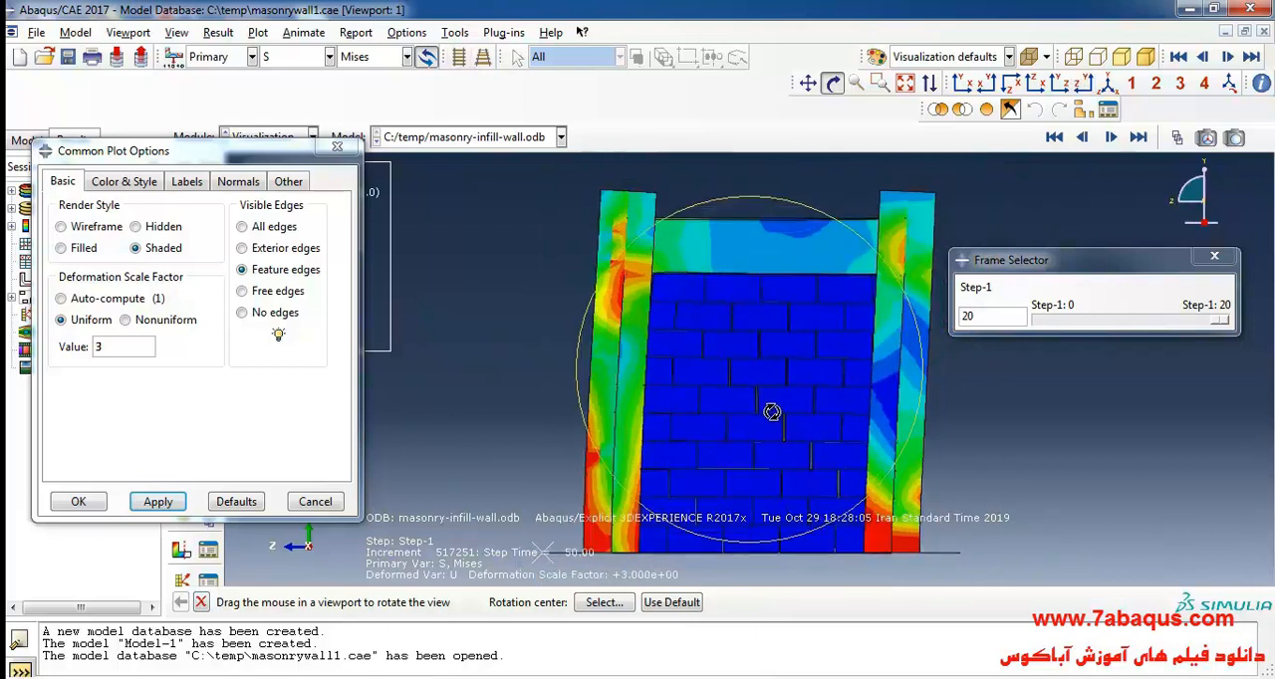
left_click_drag(1219, 317, 1046, 316)
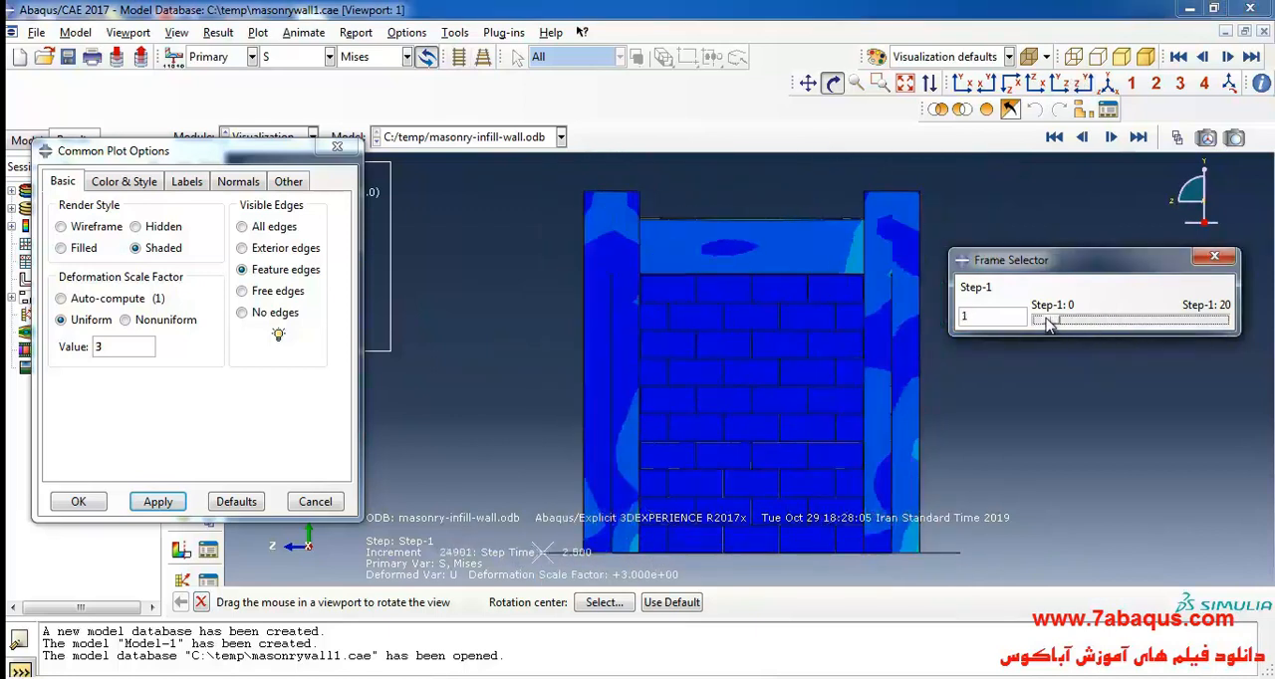
left_click_drag(1044, 319, 1220, 318)
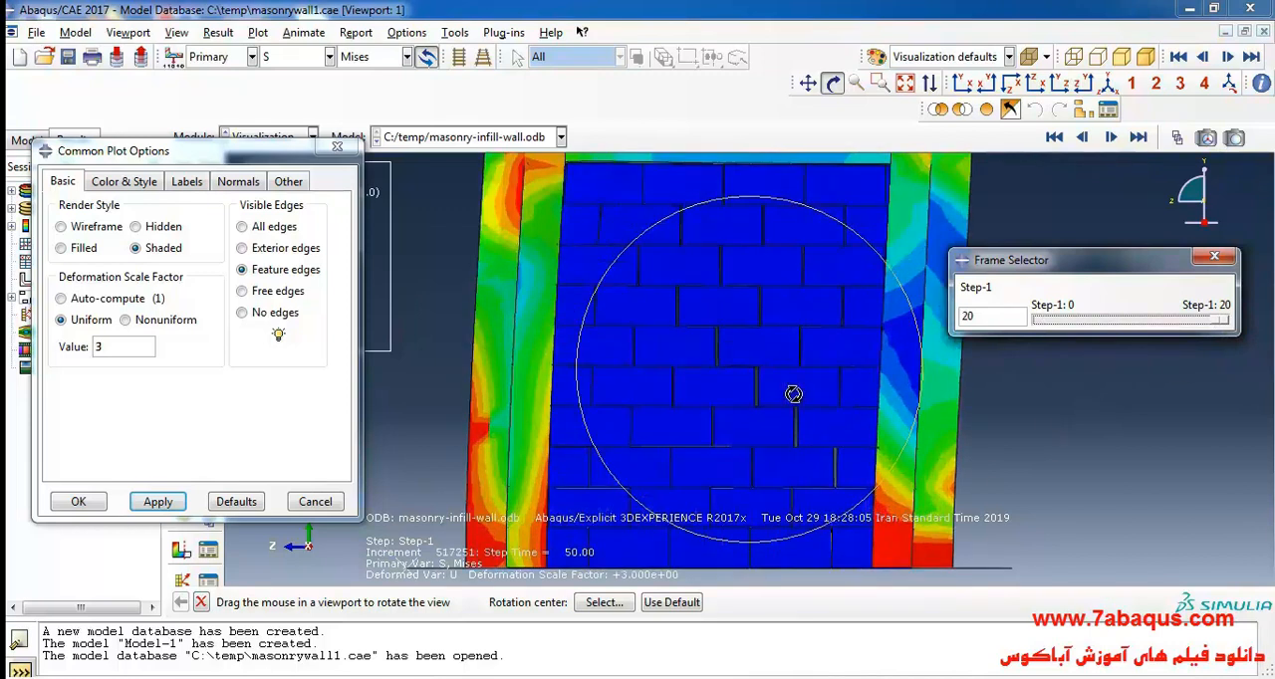
- Restore the auto-computed deformation scale factor and rotate the view
left_click(60, 299)
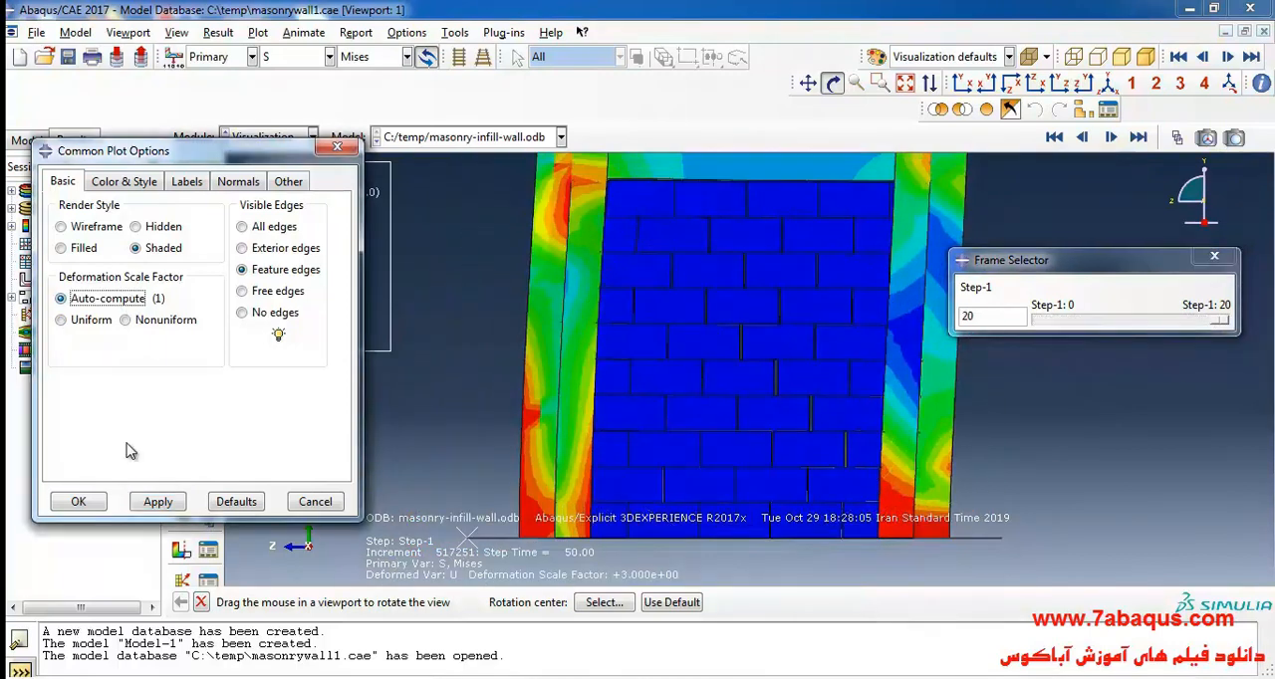
left_click(157, 502)
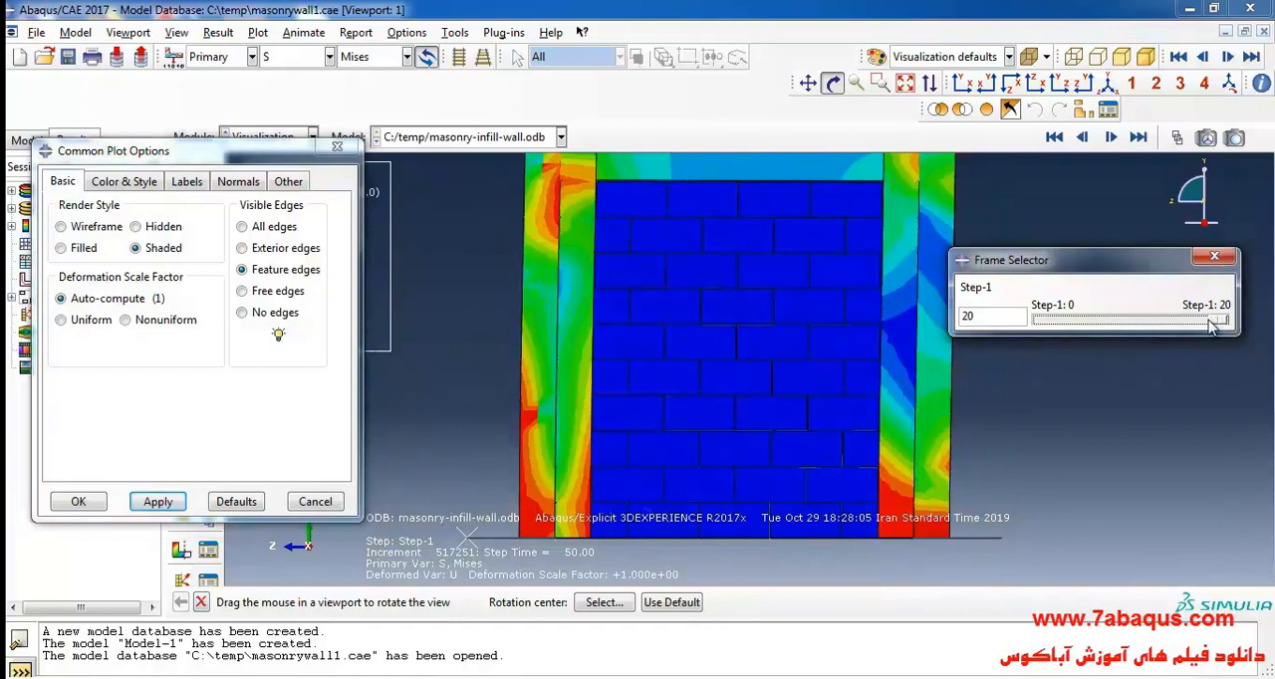
left_click_drag(1220, 318, 1040, 319)
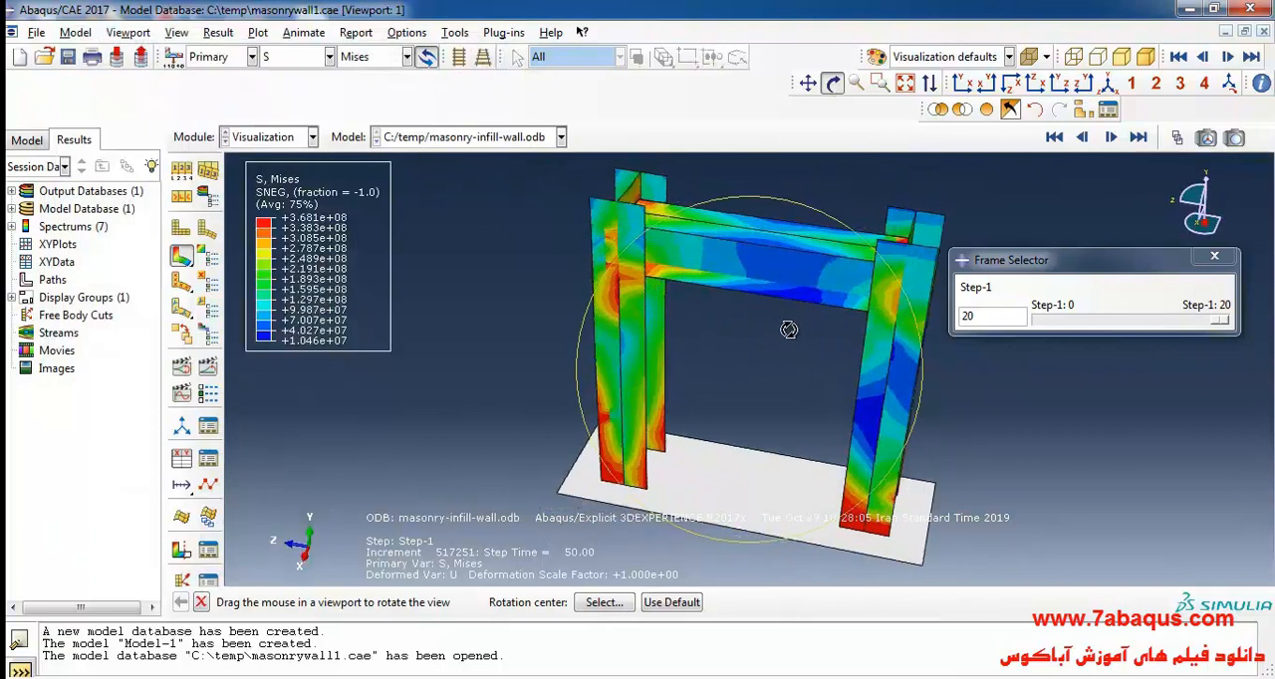
- Open brickwall-simple results in a second viewport tiled beside the infilled wall plot
left_click_drag(787, 331, 793, 429)
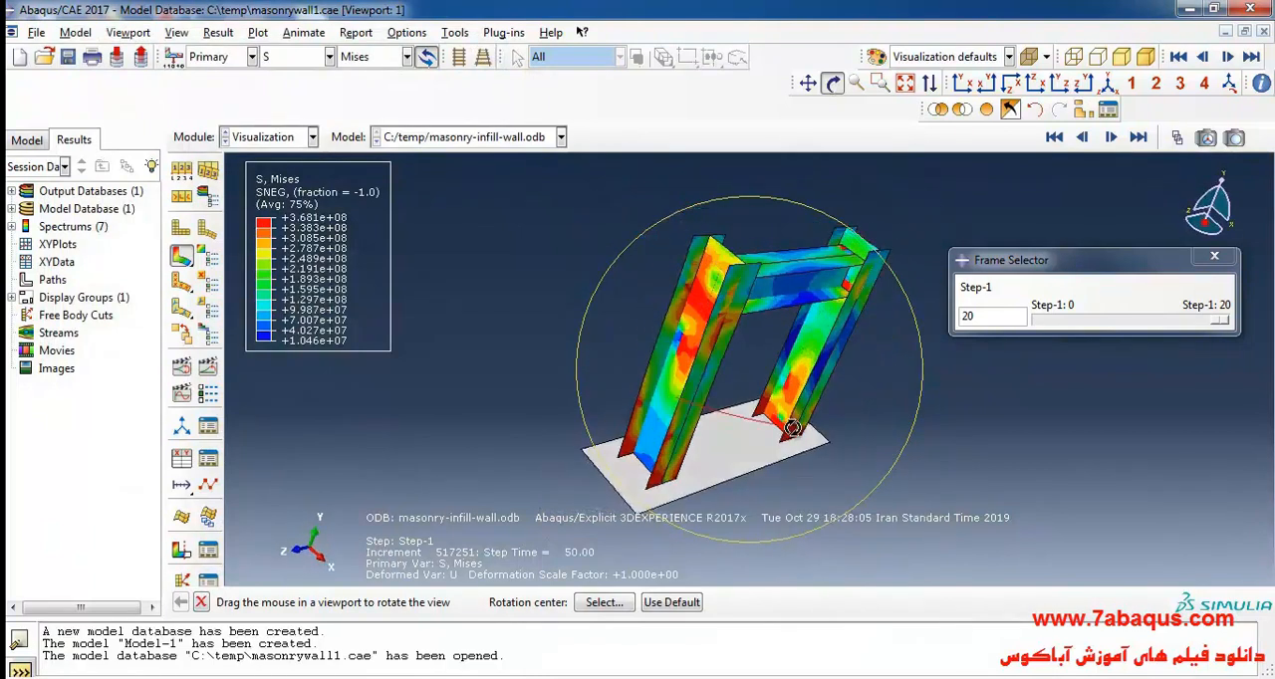
left_click_drag(793, 429, 833, 452)
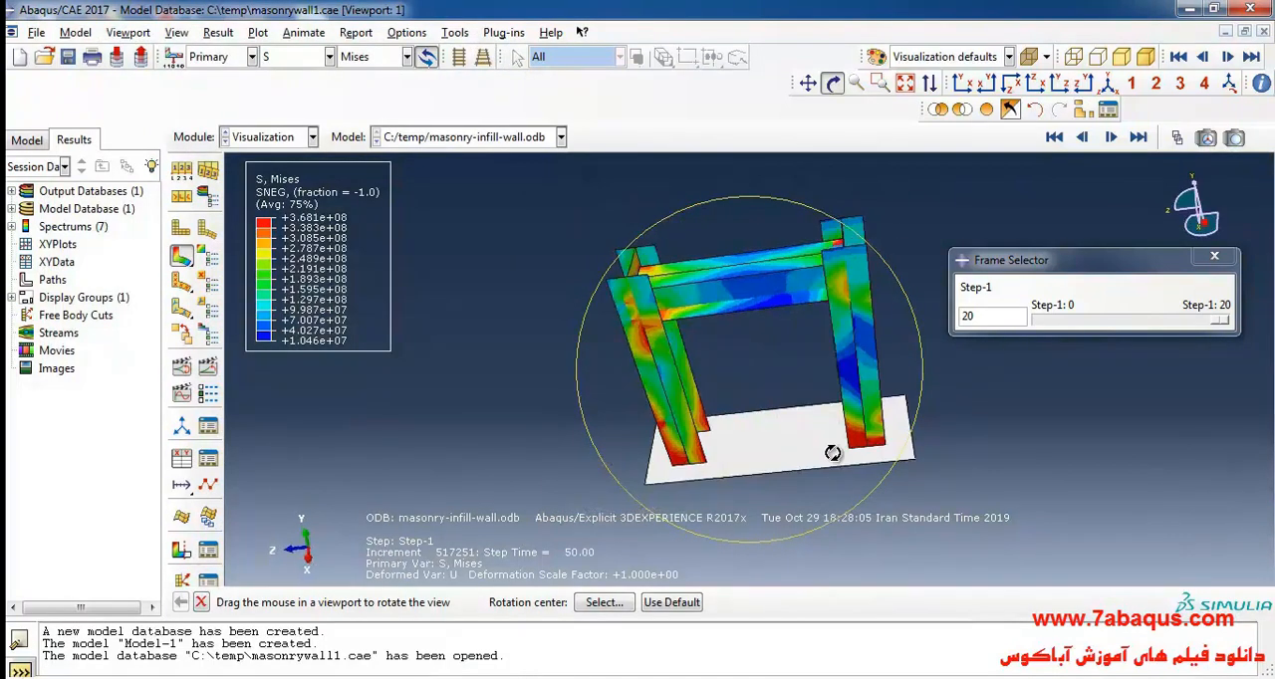
left_click(157, 502)
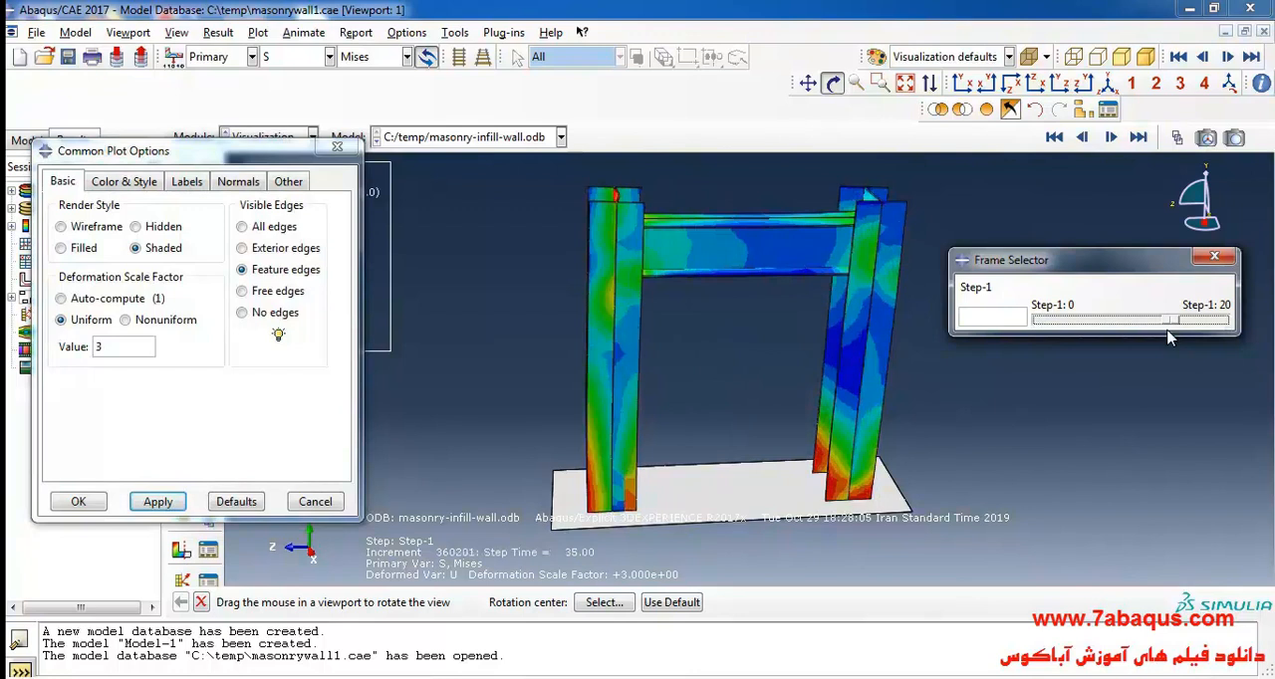
left_click_drag(1072, 317, 1225, 317)
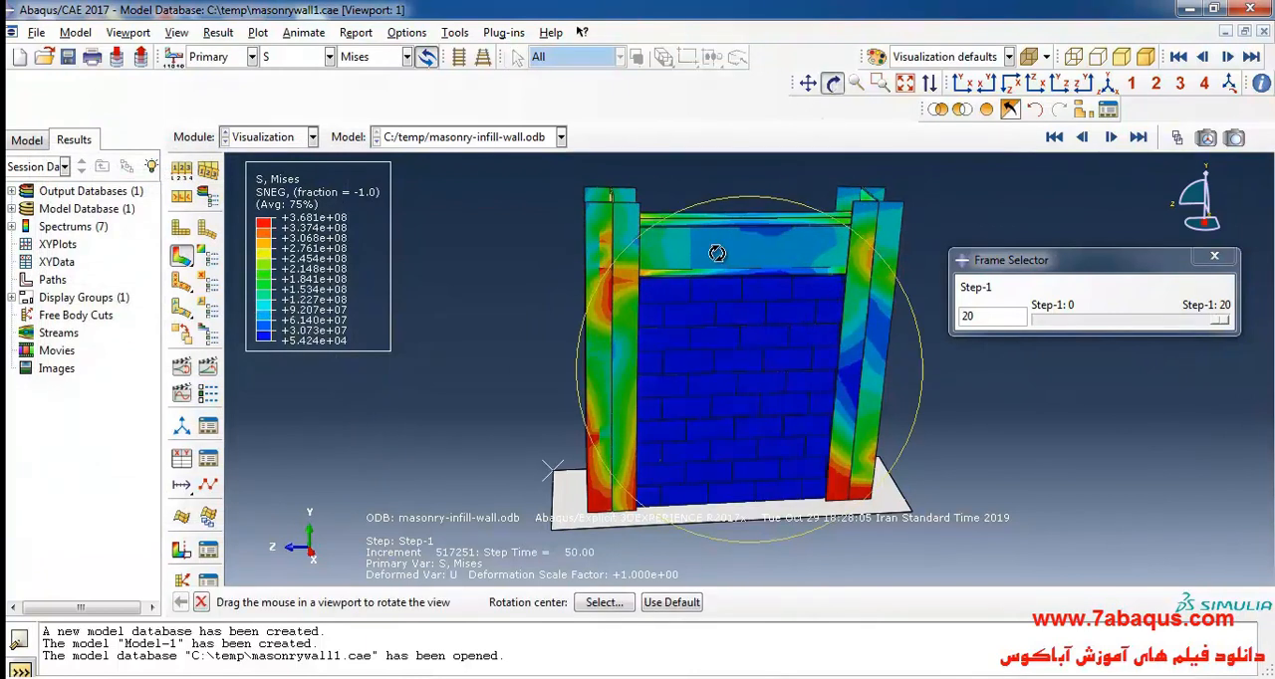
left_click_drag(718, 254, 779, 438)
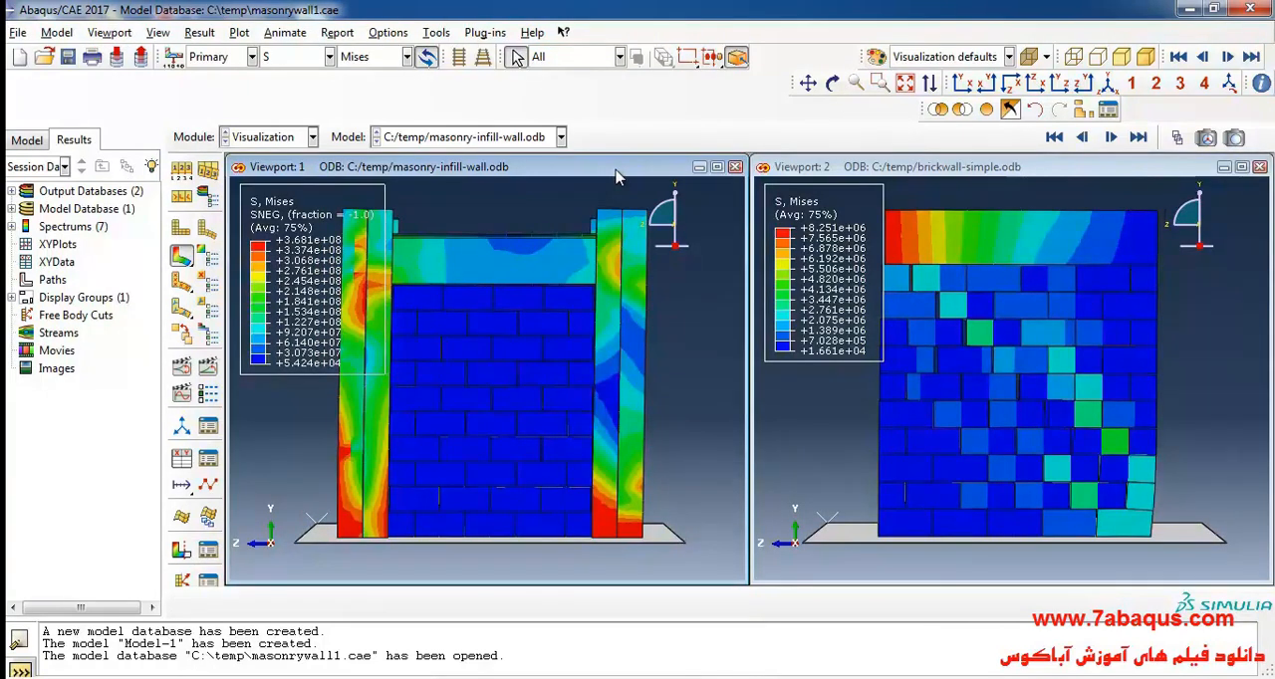
- Choose Element types as the color coding for the deformed shapes
left_click(1009, 56)
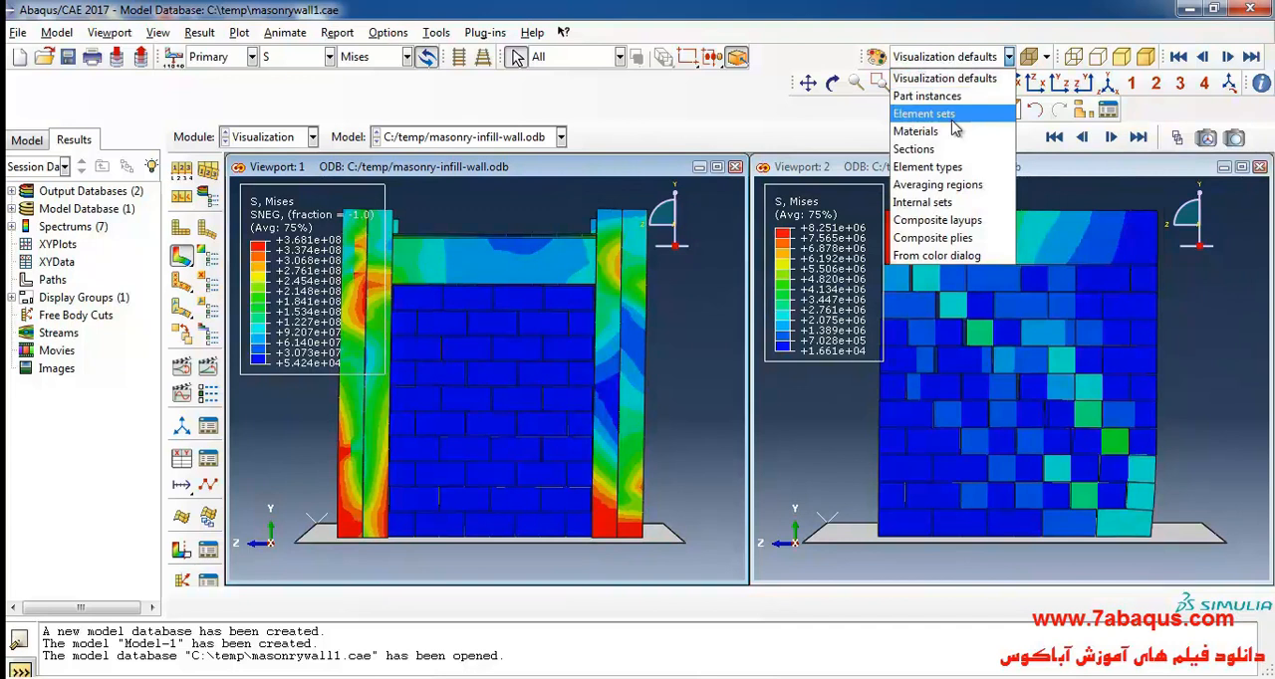
left_click(929, 168)
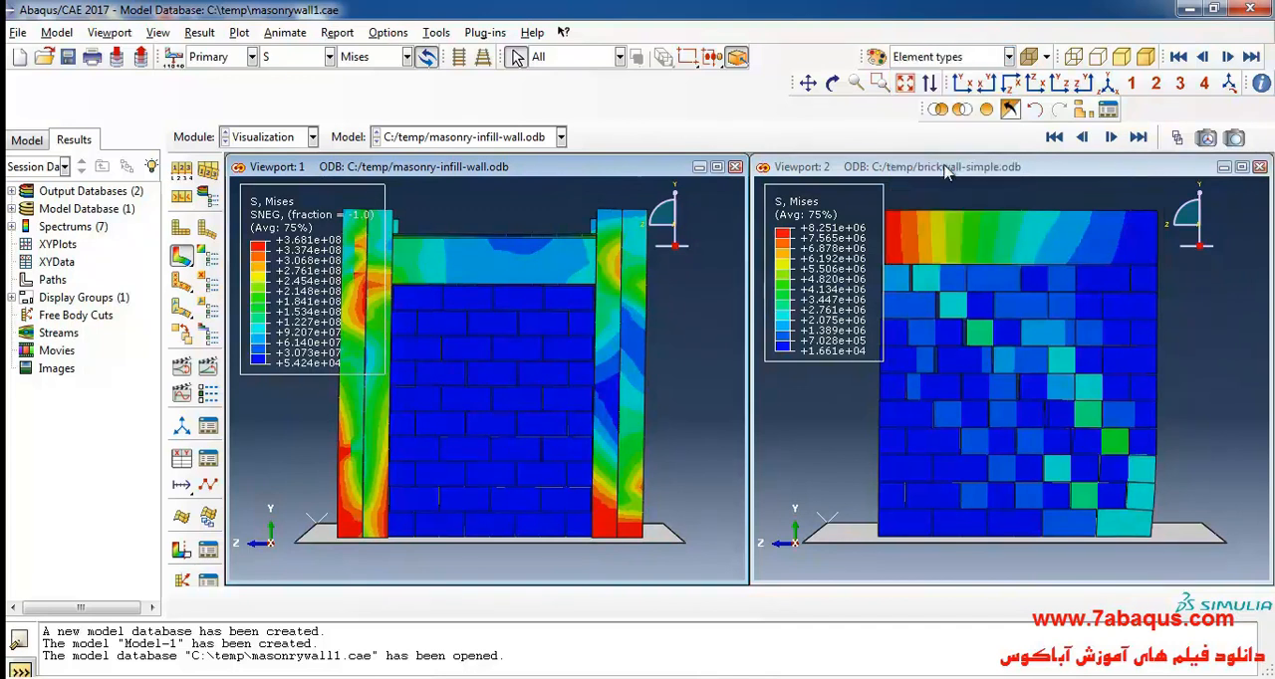
mouse_move(209, 229)
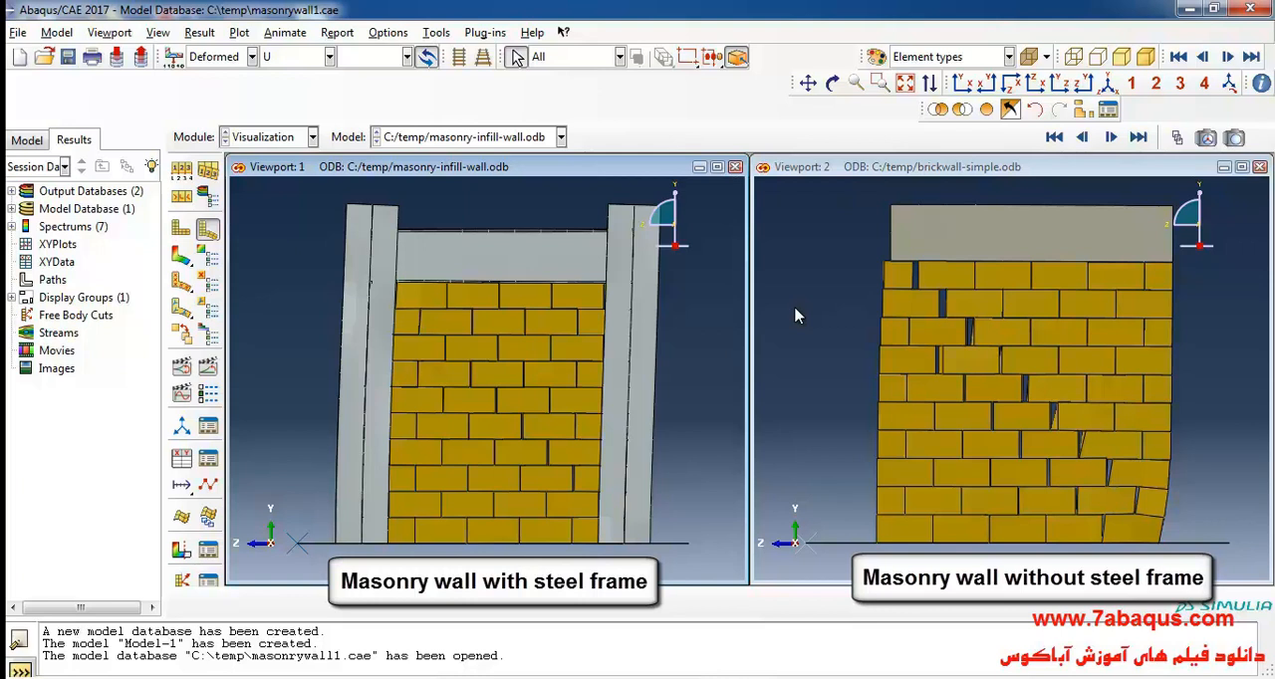
mouse_move(932, 329)
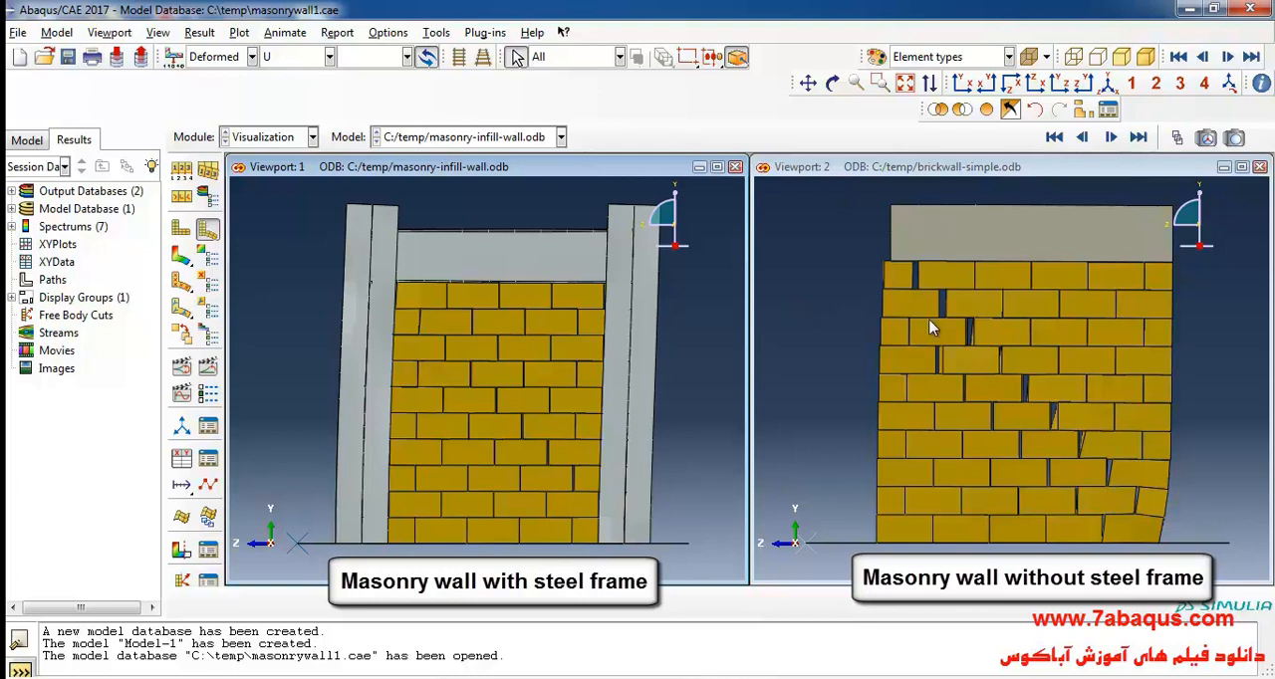
mouse_move(1054, 341)
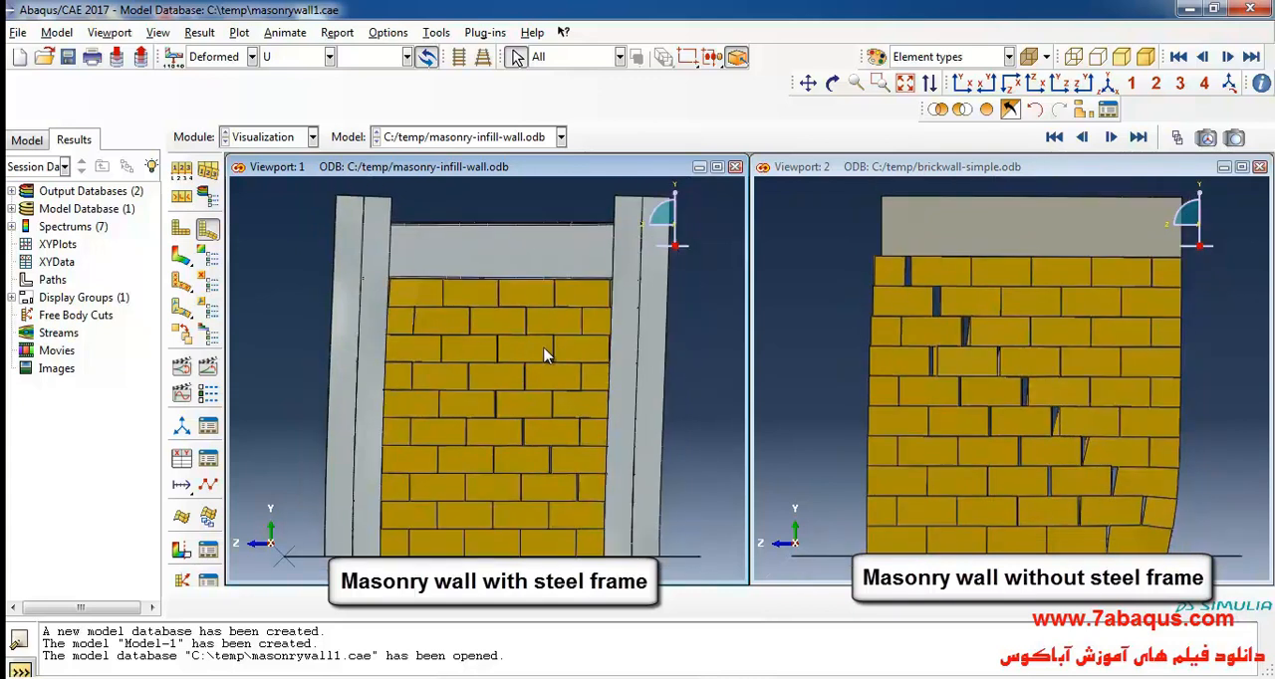
mouse_move(251, 221)
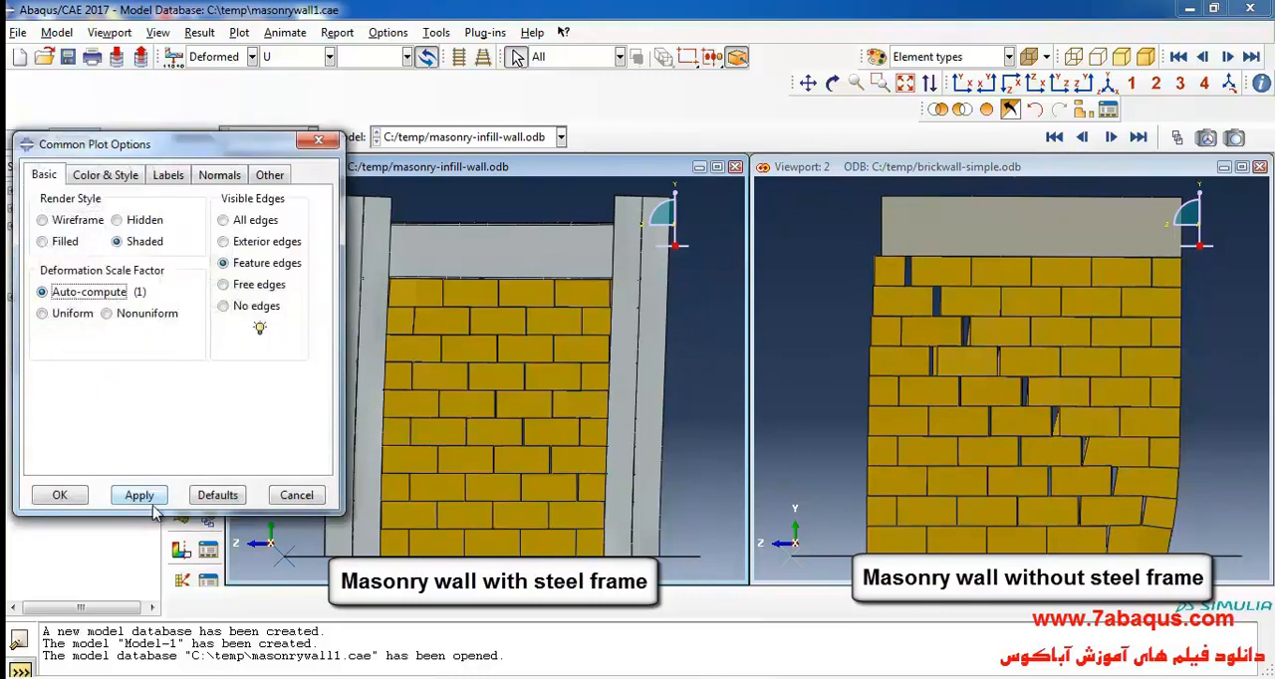
- Apply the automatic deformation scale in Common Plot Options and reopen the settings
left_click(139, 494)
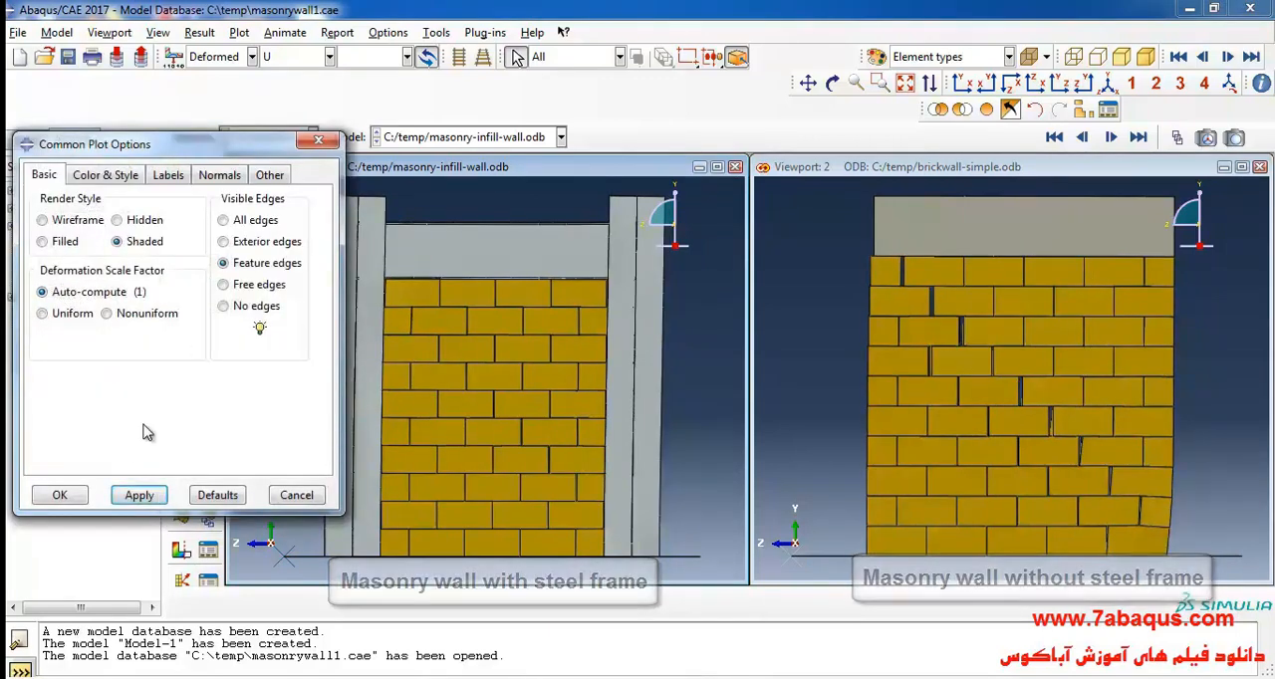
left_click(60, 495)
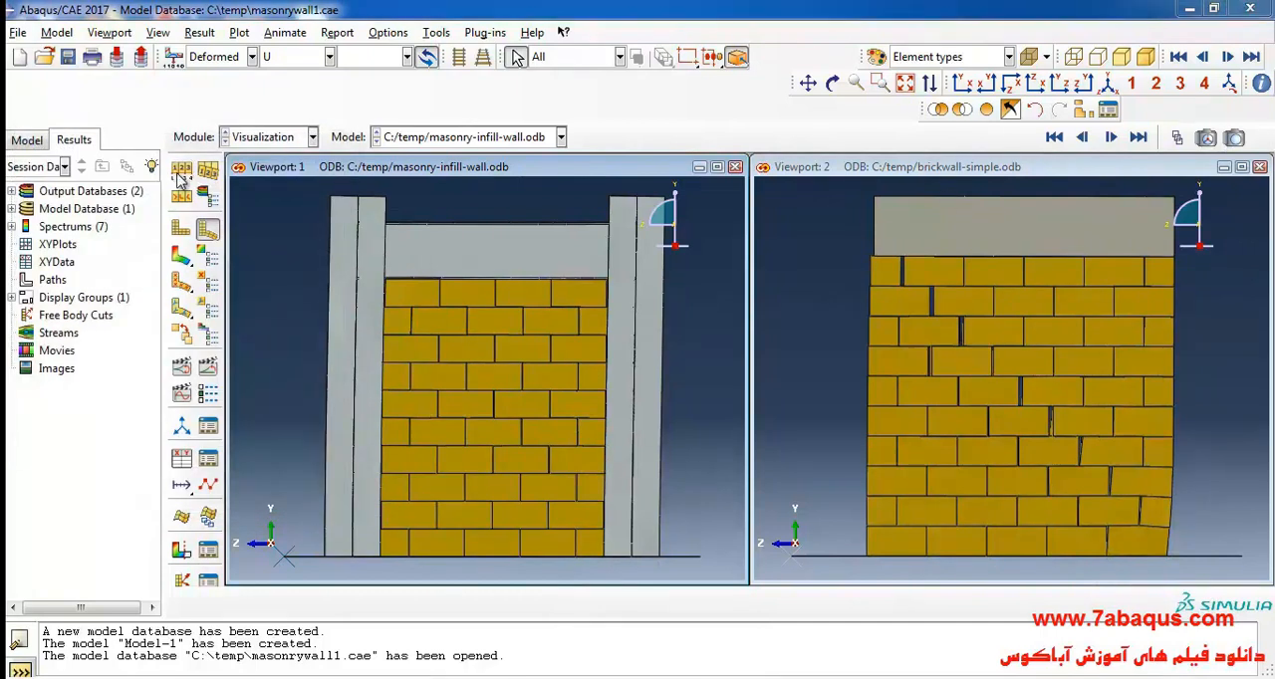
left_click(181, 172)
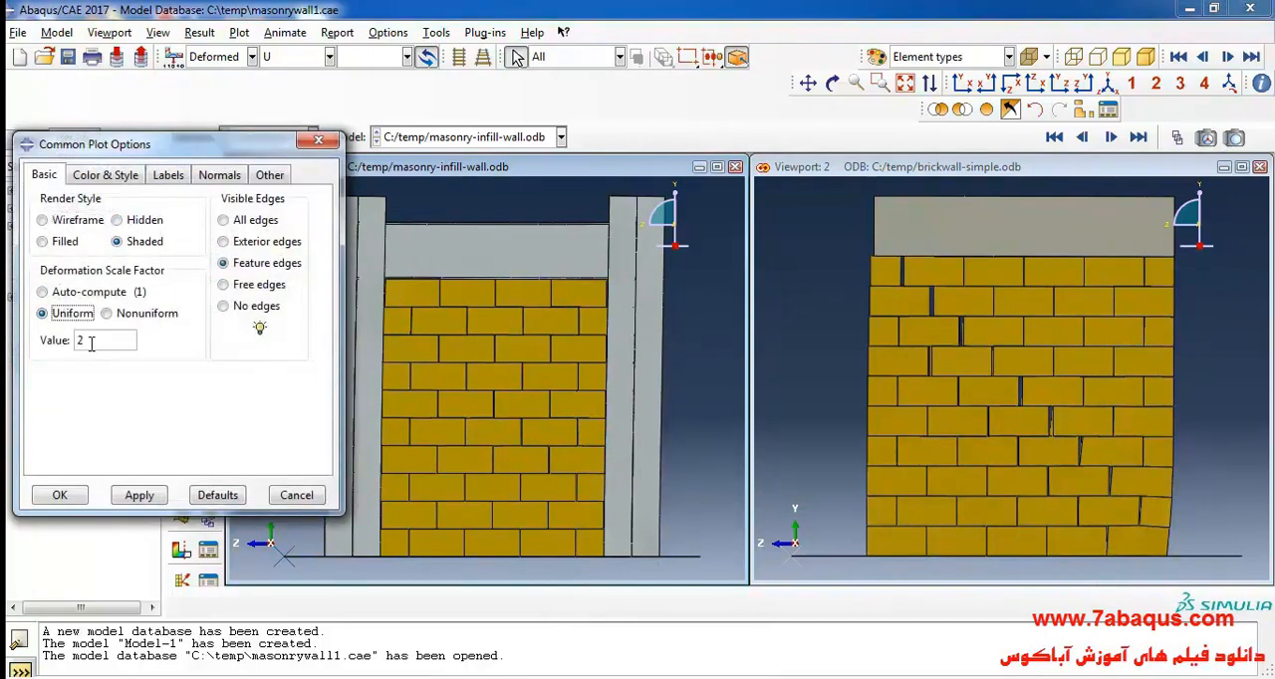
- Exaggerate deformation with uniform scale factor 3, then revert to Auto-compute
left_click(140, 494)
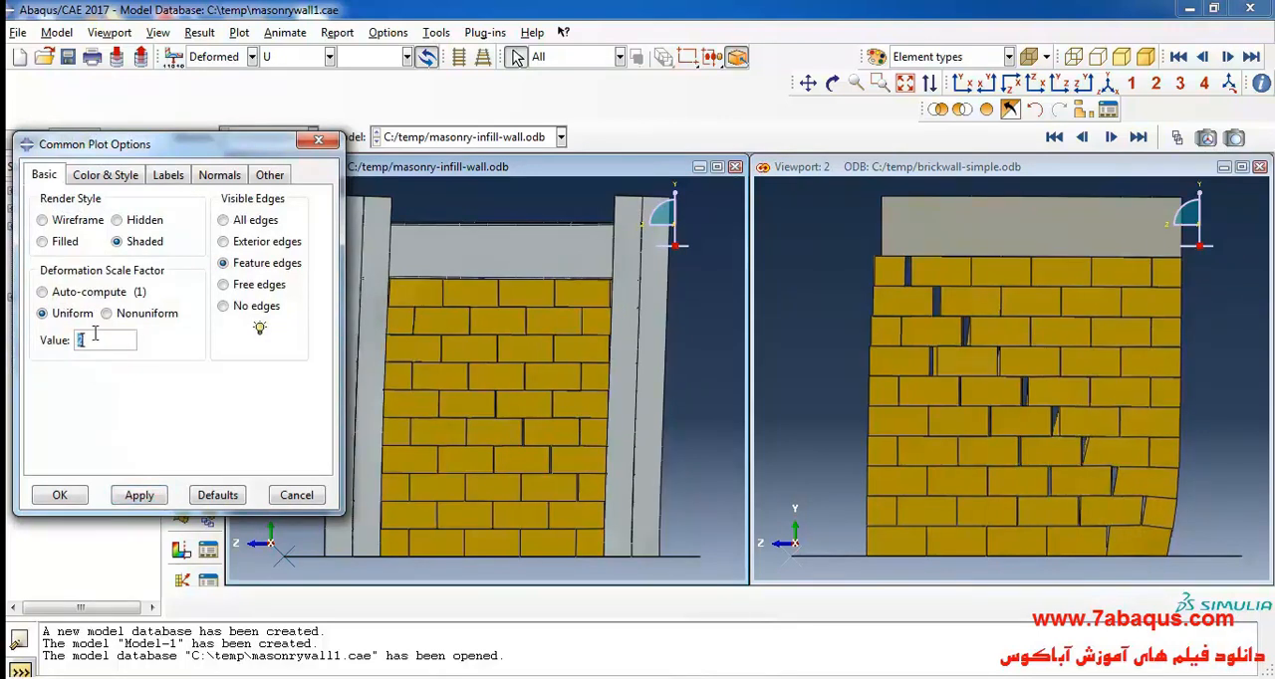
left_click(140, 495)
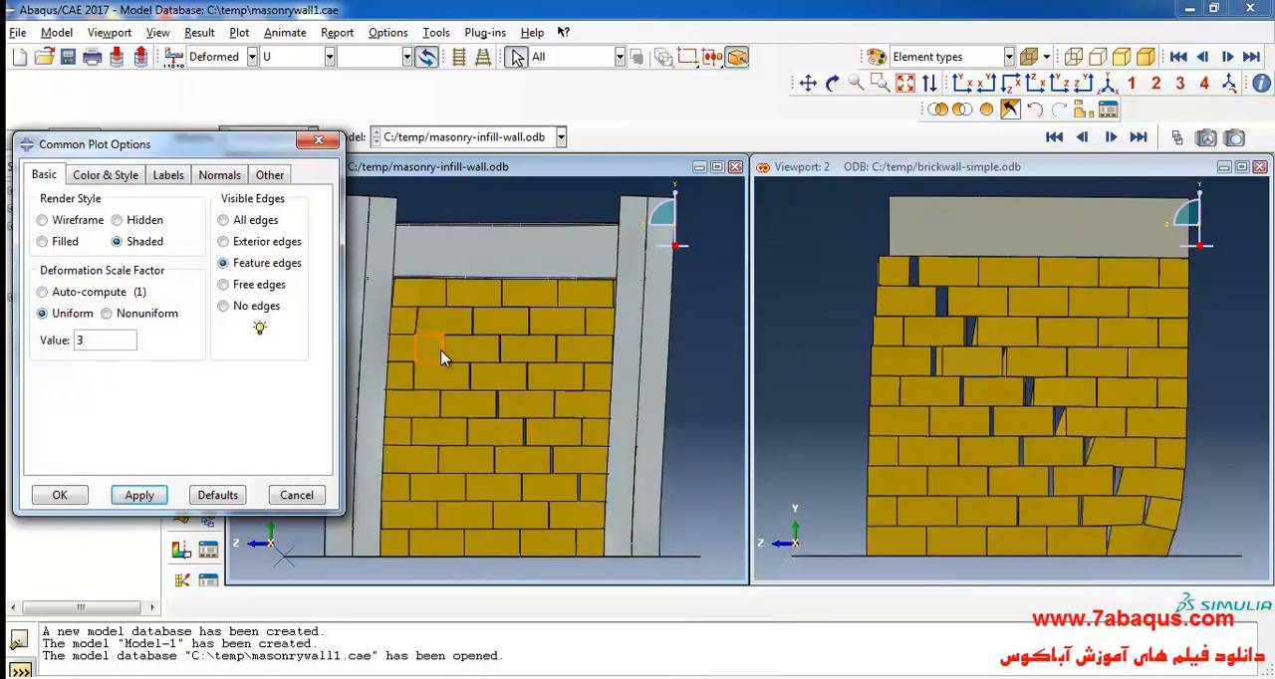
mouse_move(64, 303)
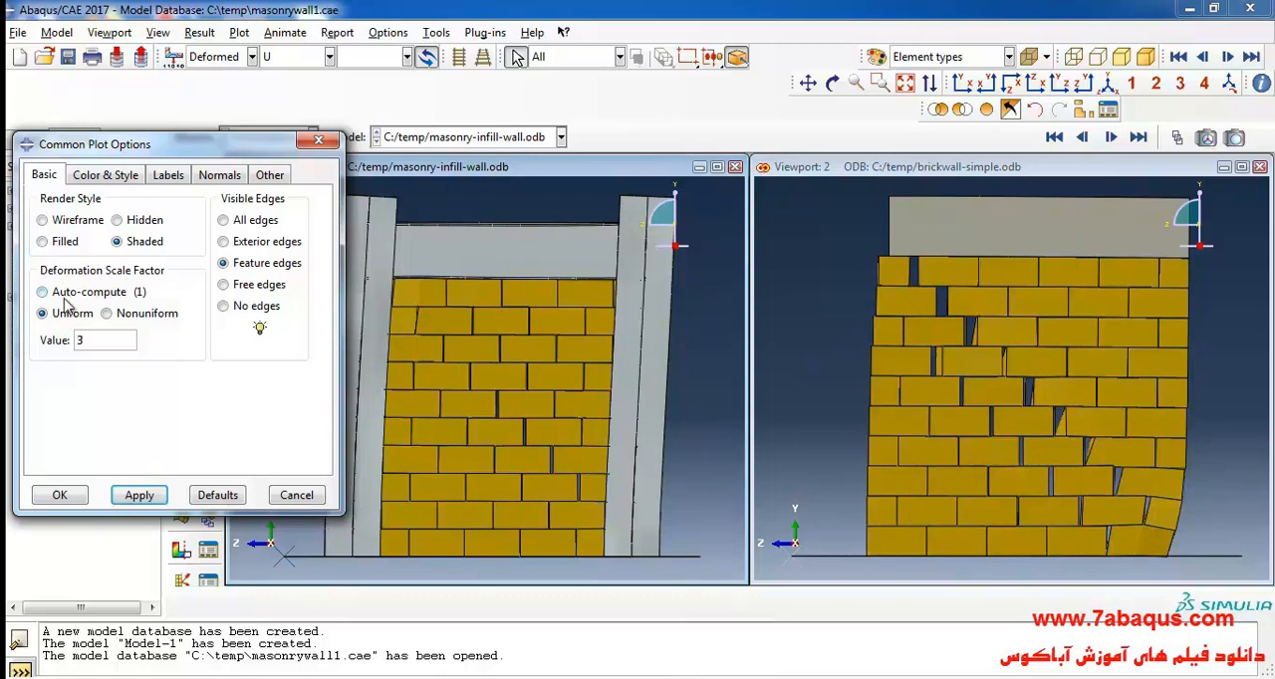
left_click(60, 494)
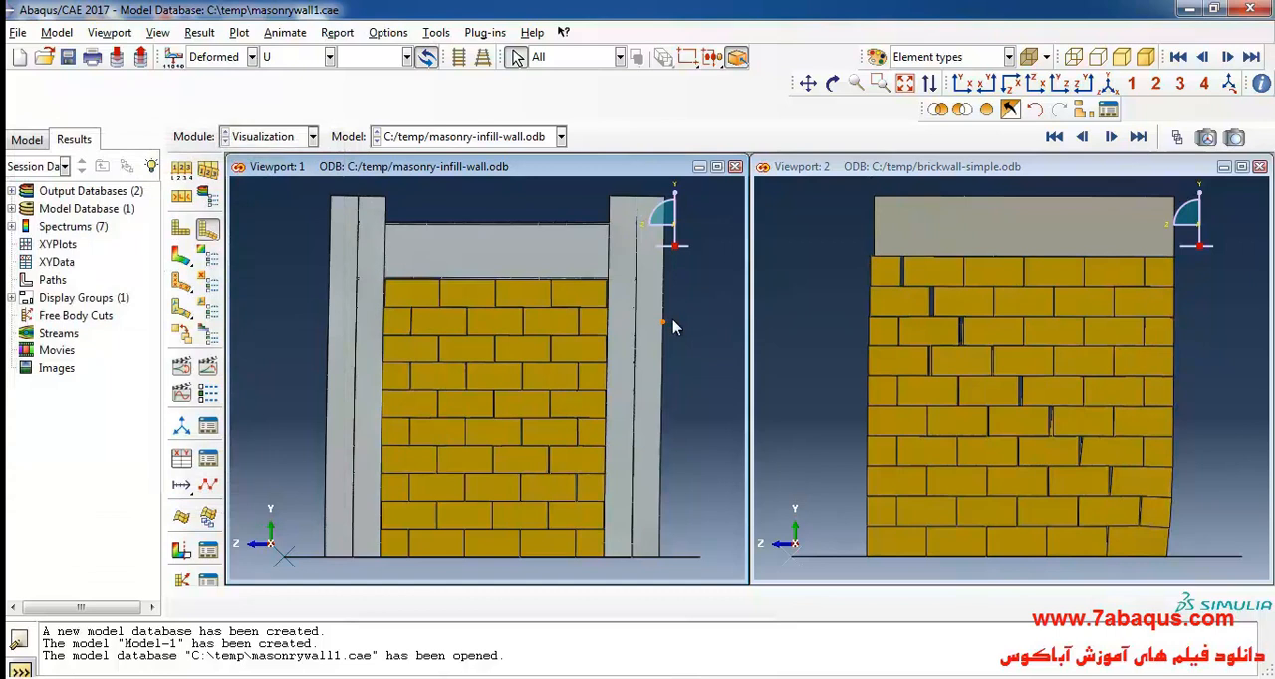
left_click_drag(498, 399, 594, 389)
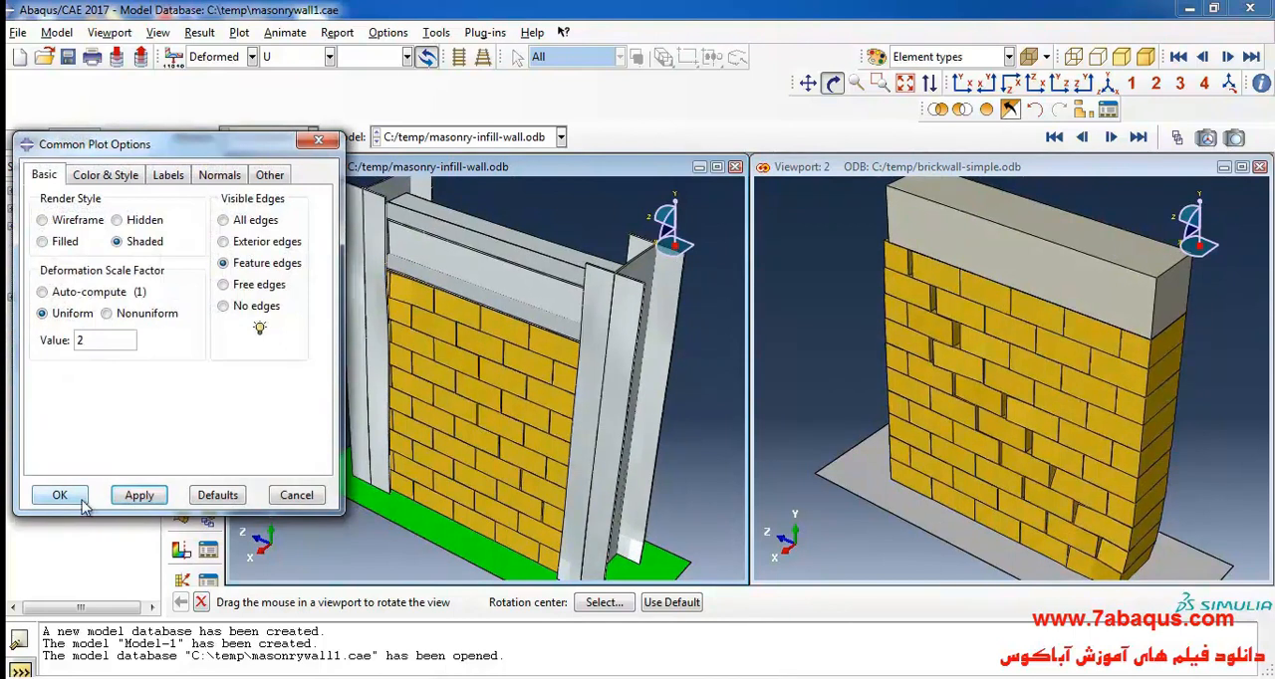
- Set uniform deformation scale factor 2 and orbit the plain brick wall to an angled view
left_click(60, 494)
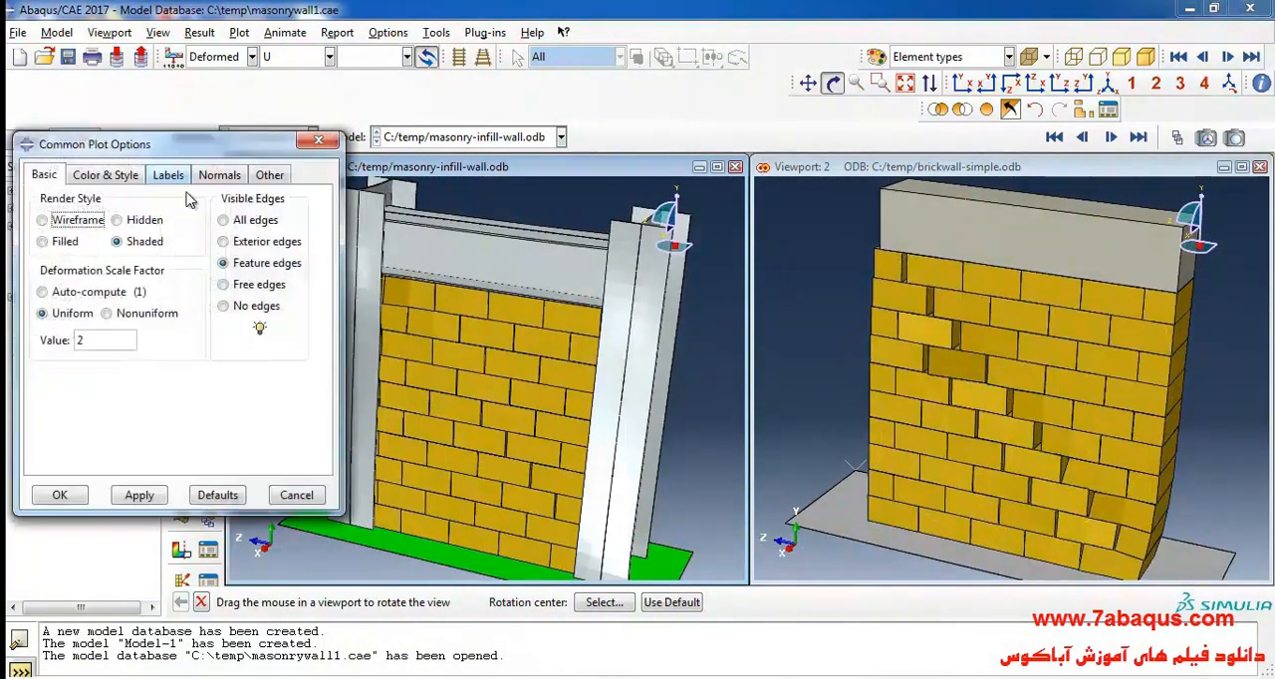
left_click(60, 494)
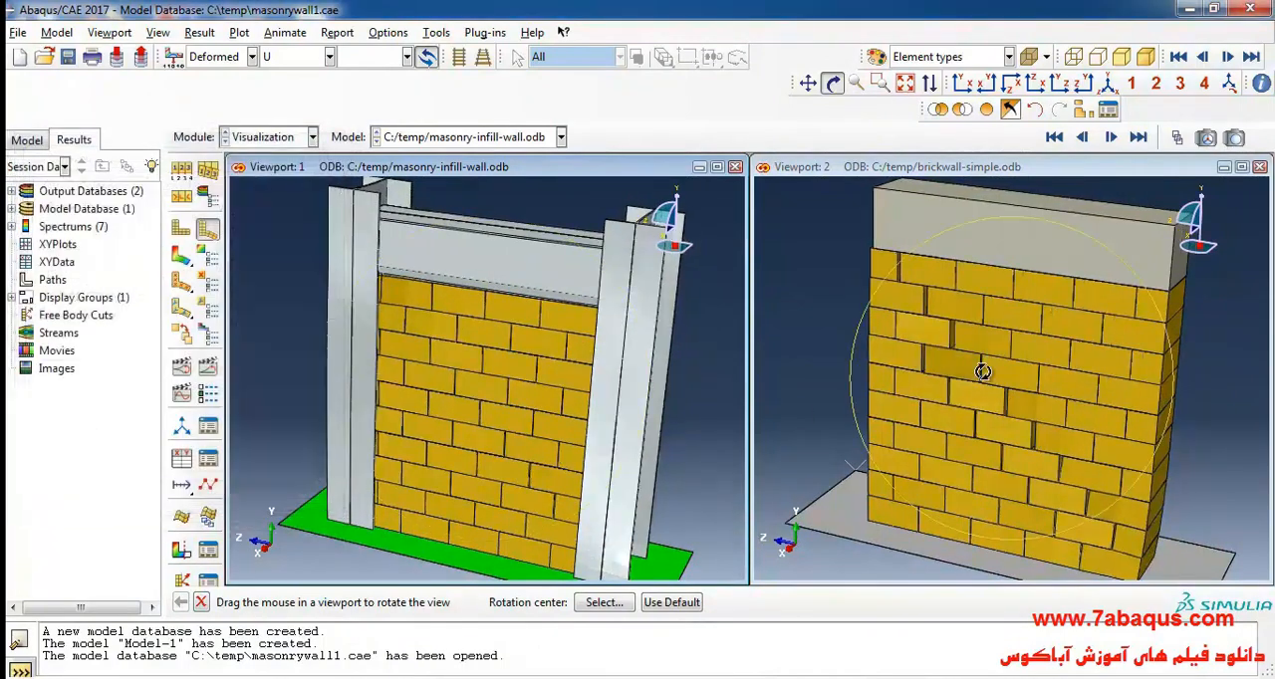
left_click_drag(984, 372, 993, 450)
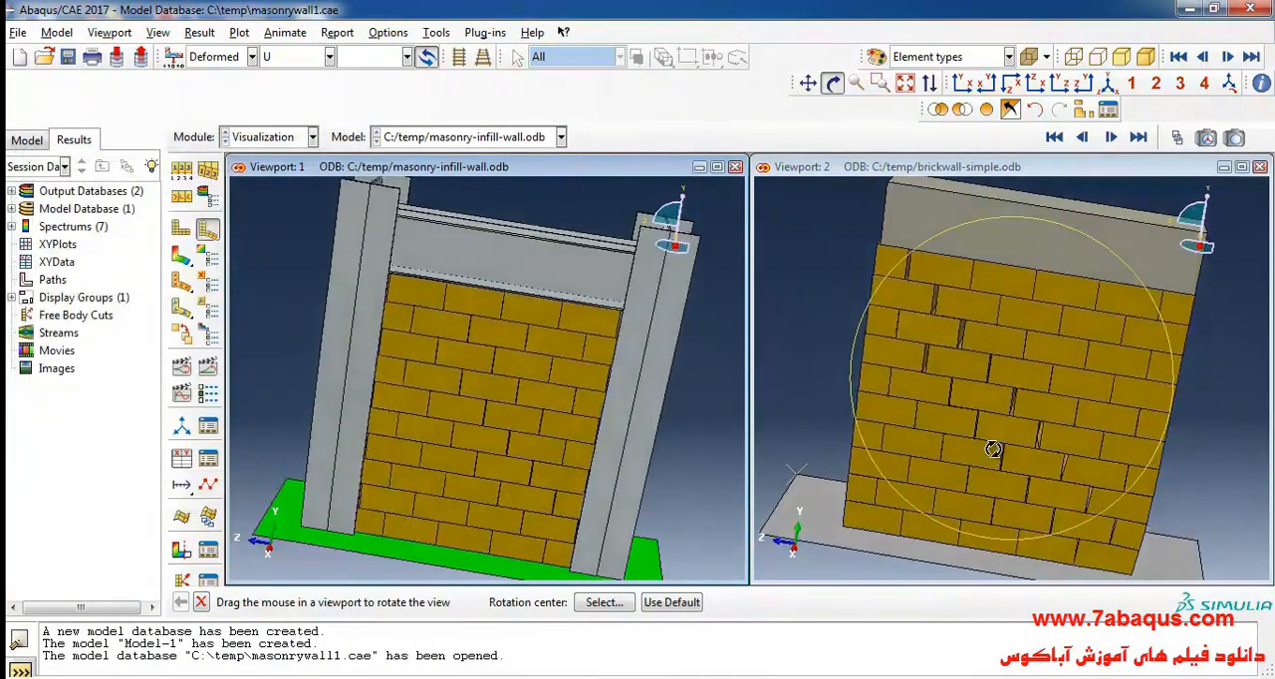